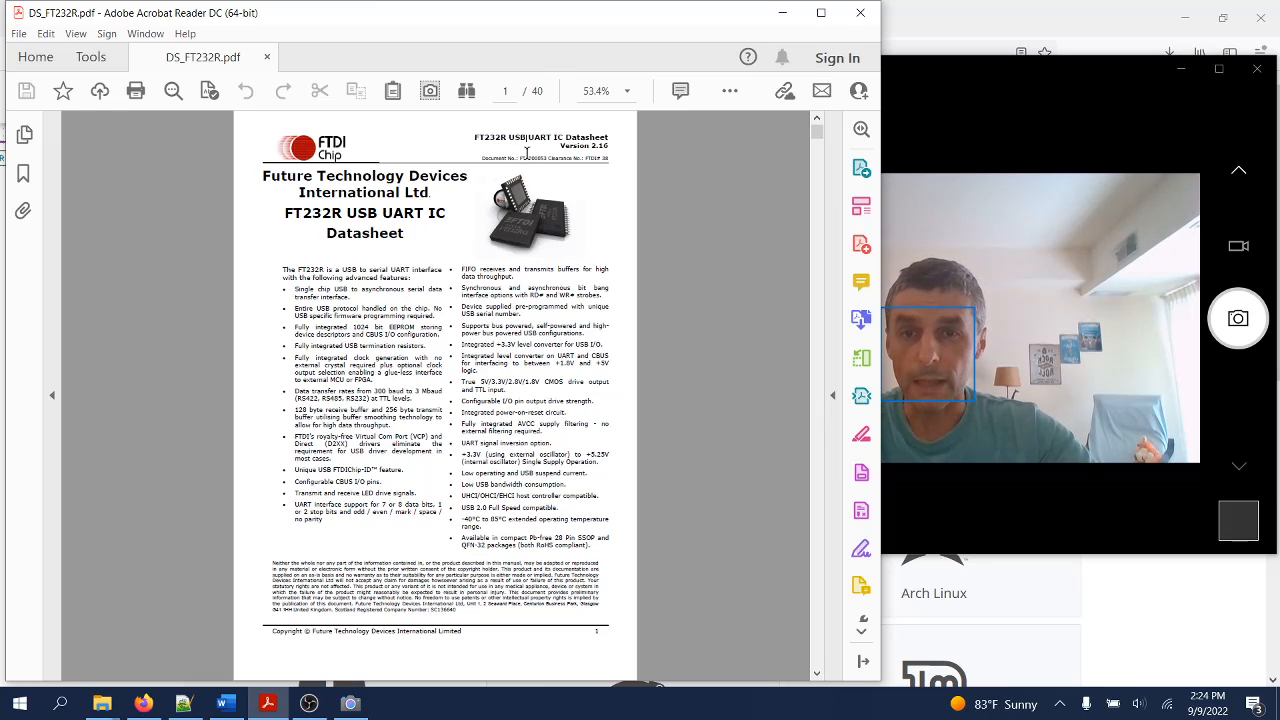
mouse_move(757, 237)
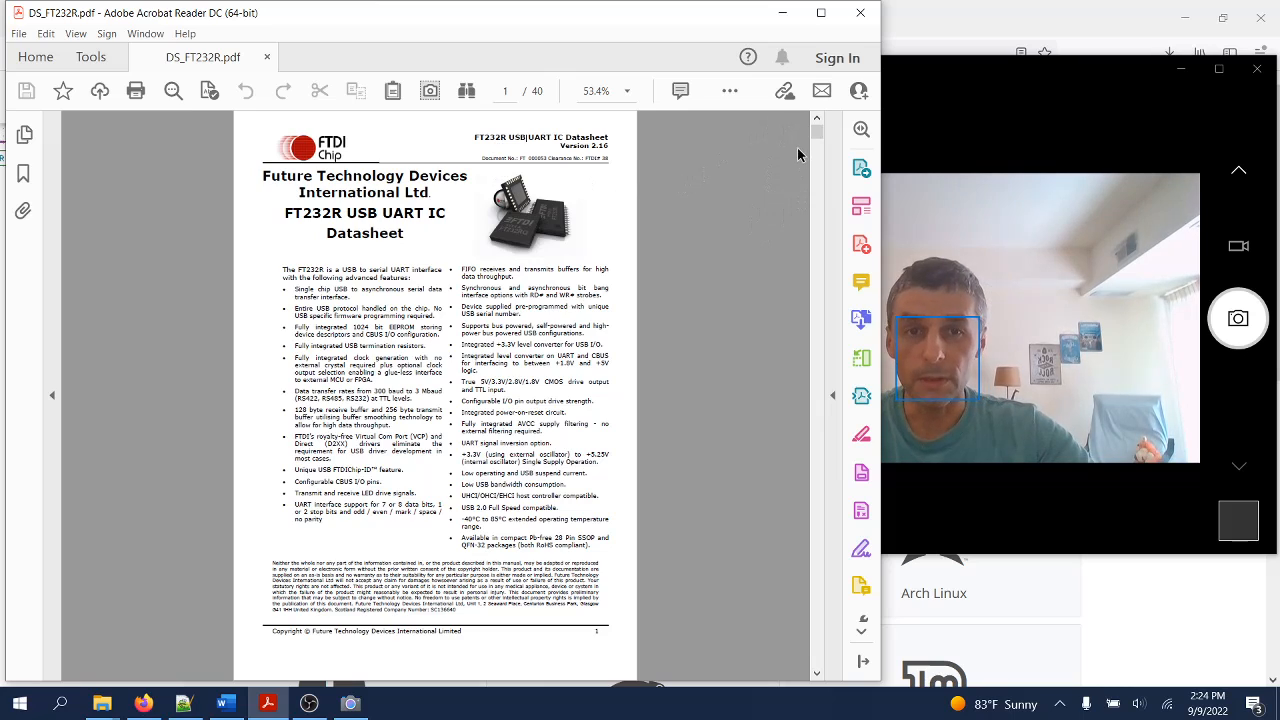
Jump the FT232R datasheet to page 19, the USB Power Configurations section.
left_click_drag(817, 130, 817, 245)
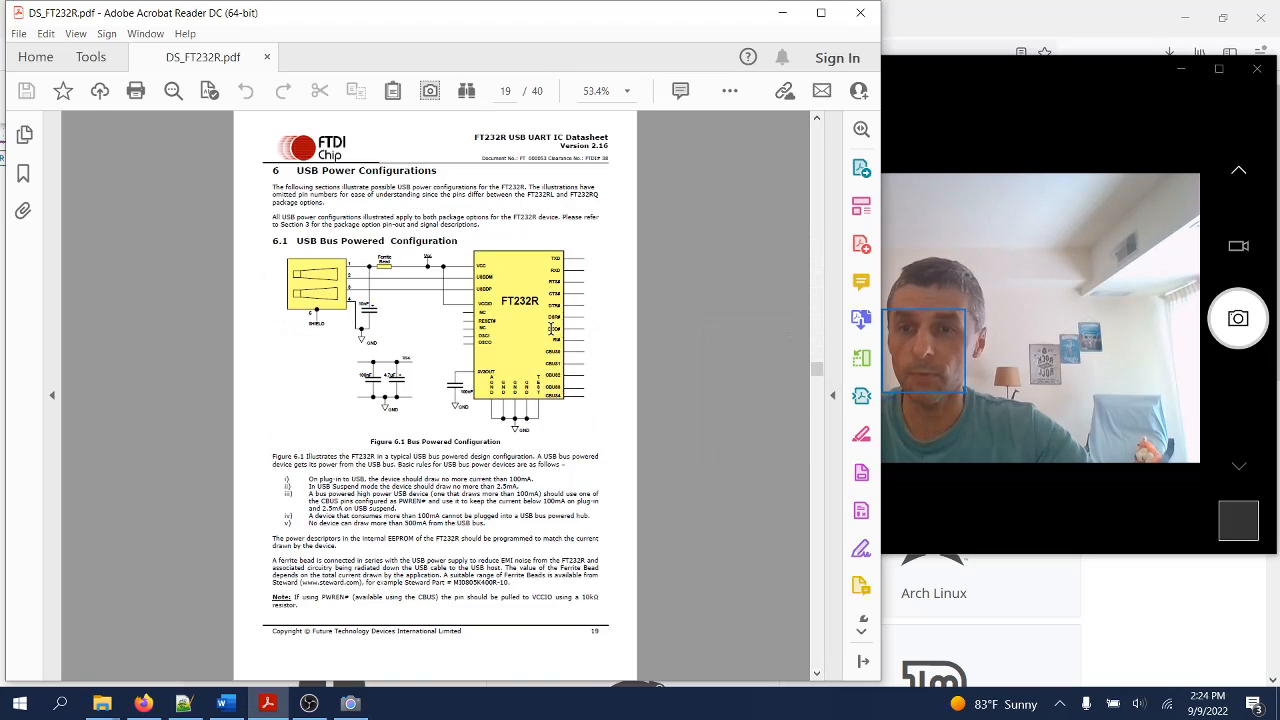
Scroll ahead to section 6.4, the bus-powered selectable external logic supply page.
scroll("down", 3)
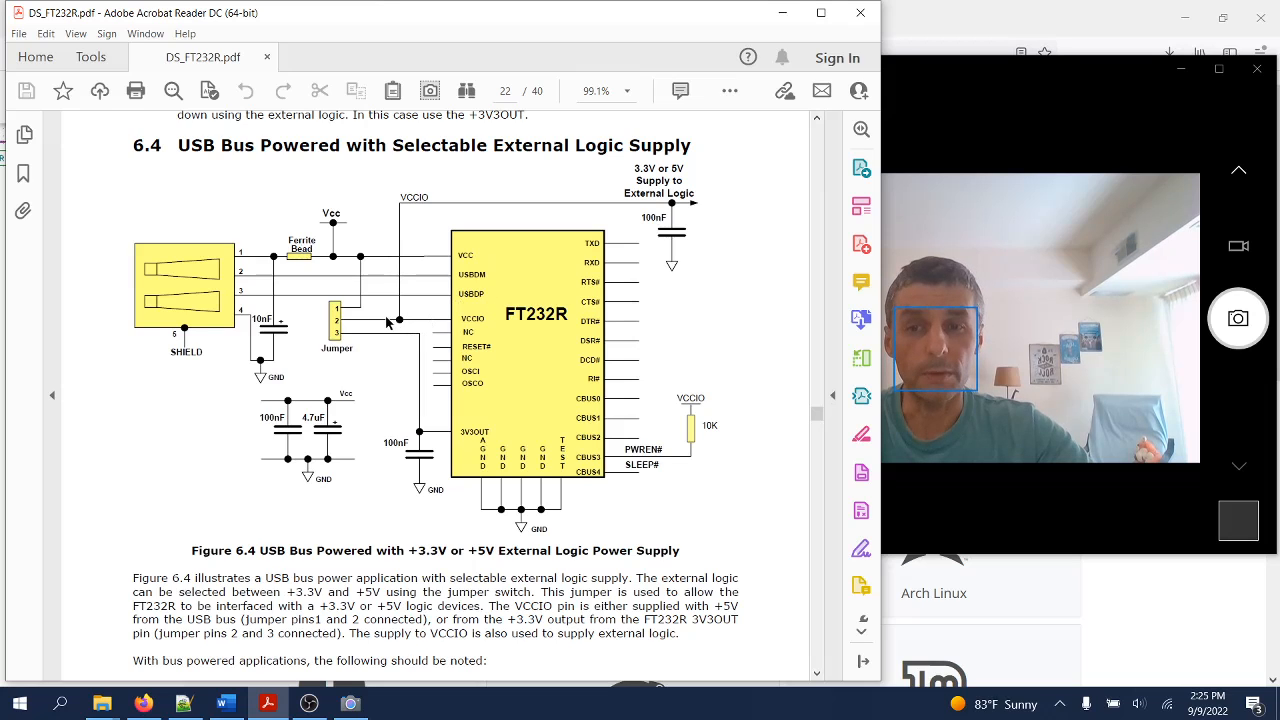
mouse_move(399, 240)
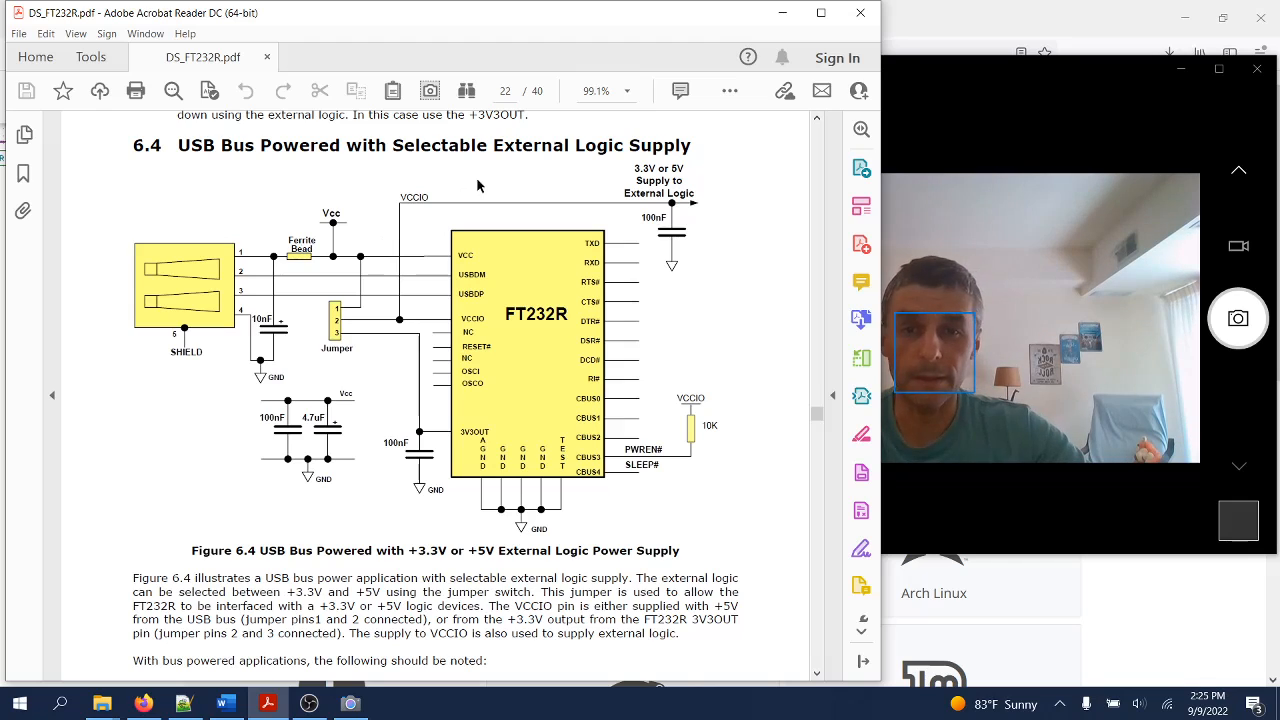
mouse_move(603, 191)
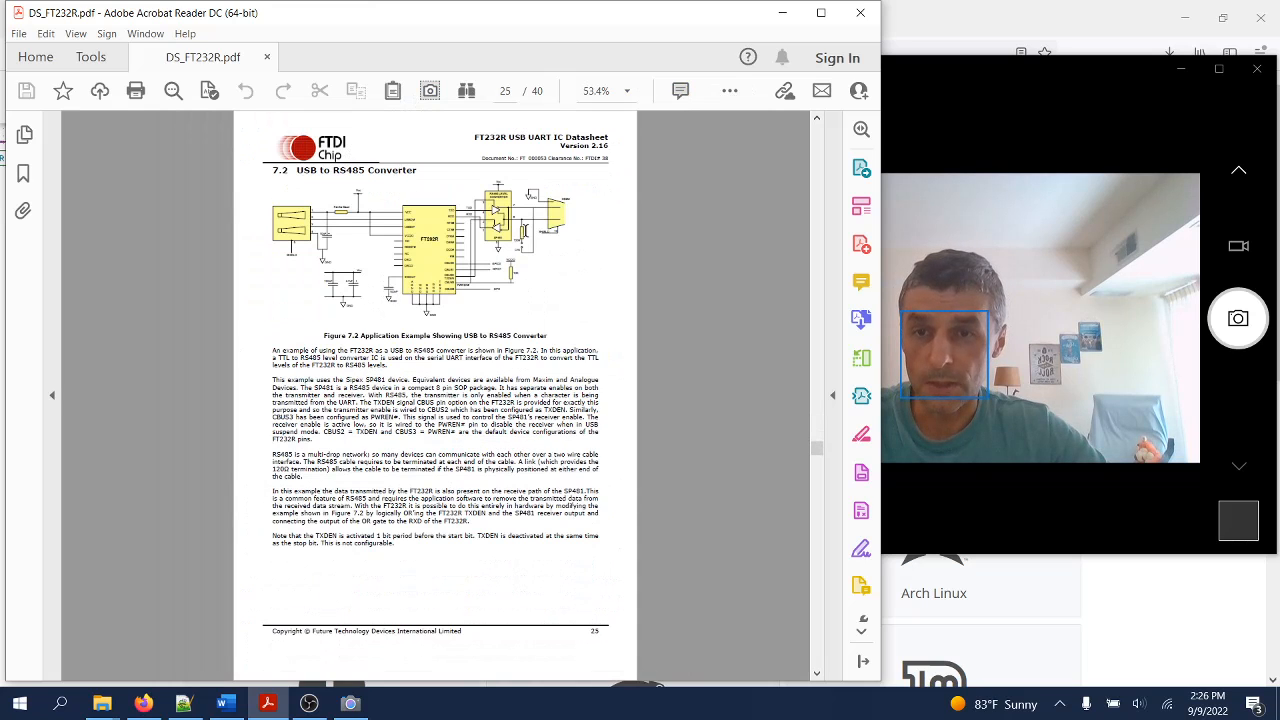
Scroll to the LED Interface pages and adjust the zoom around Figure 7.5.
scroll("down", 3)
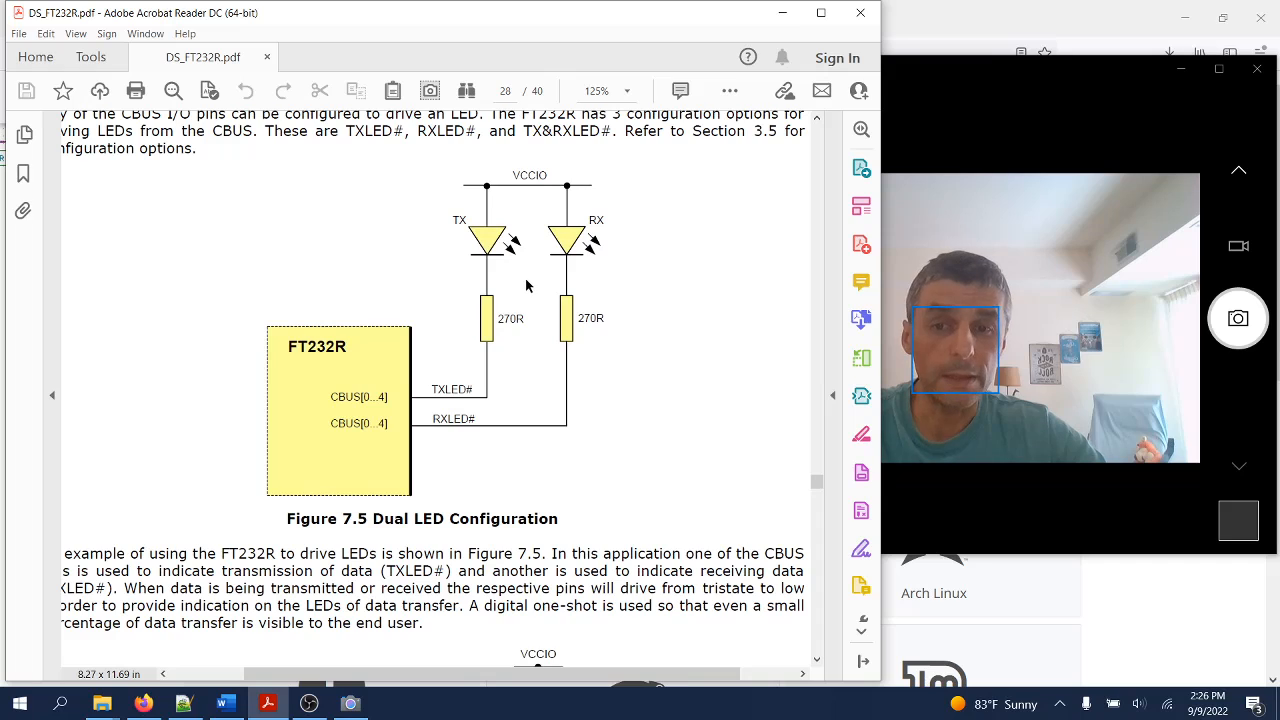
mouse_move(497, 256)
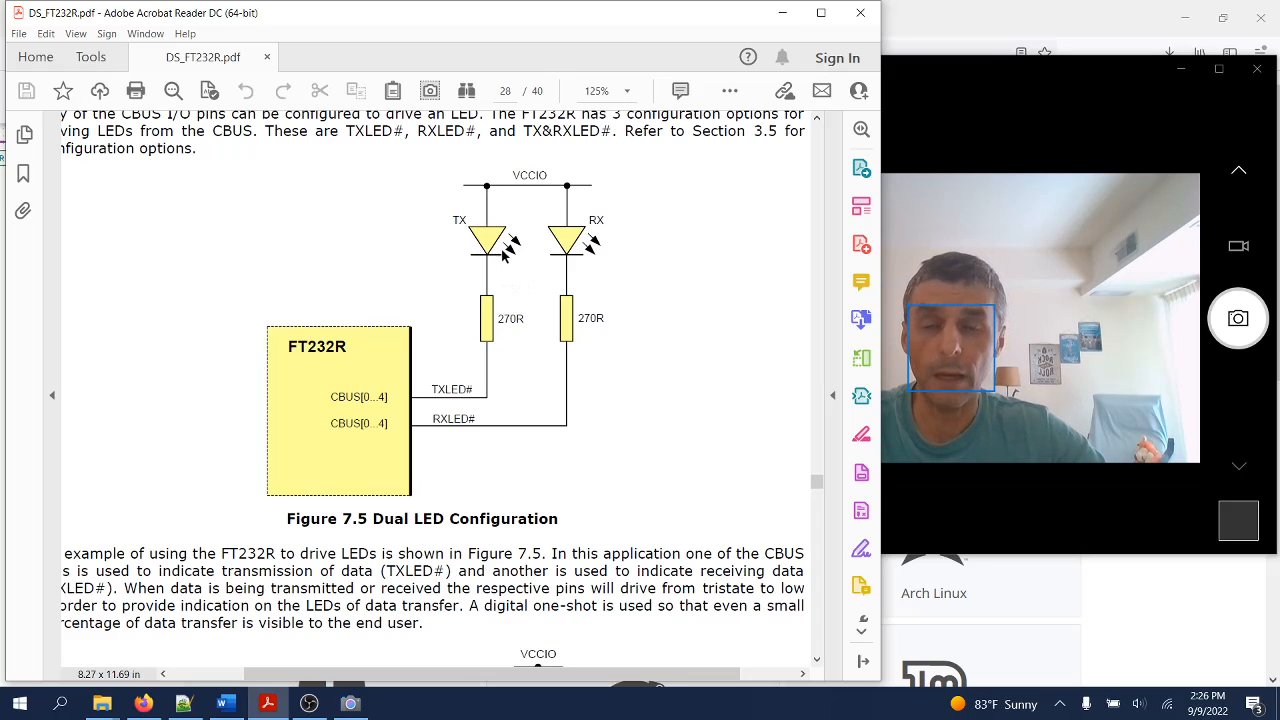
mouse_move(476, 285)
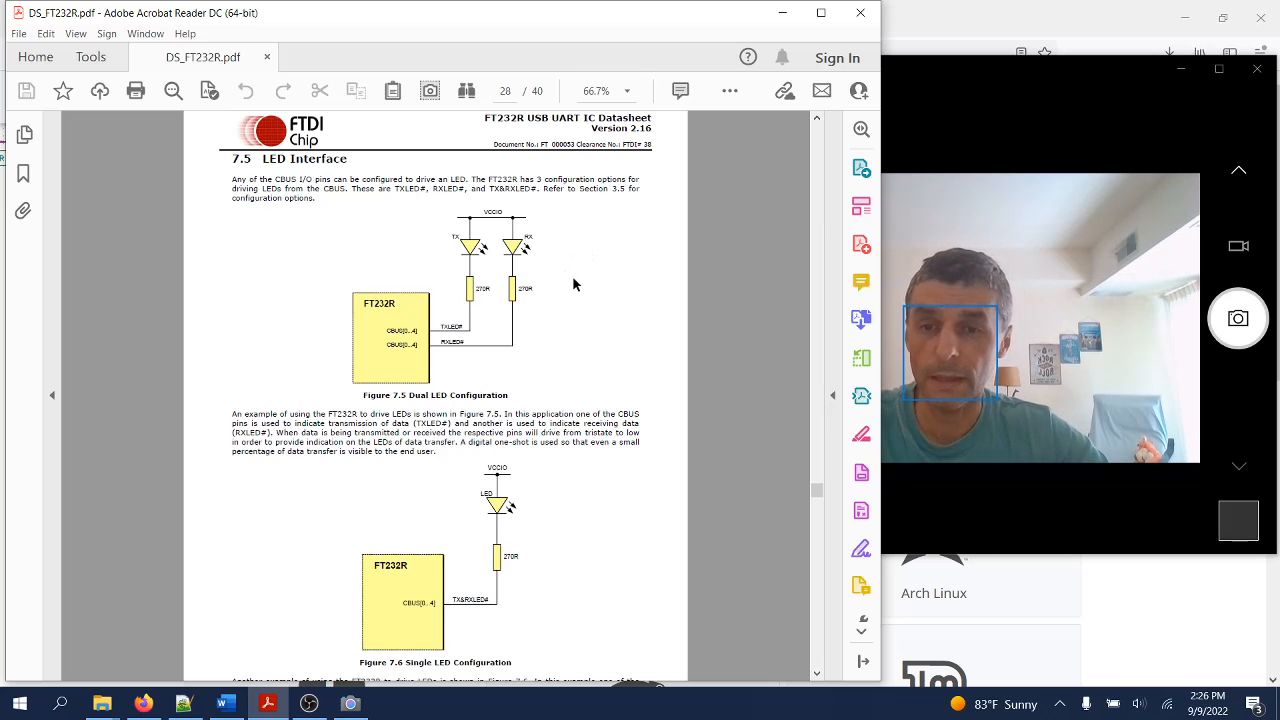
left_click(627, 91)
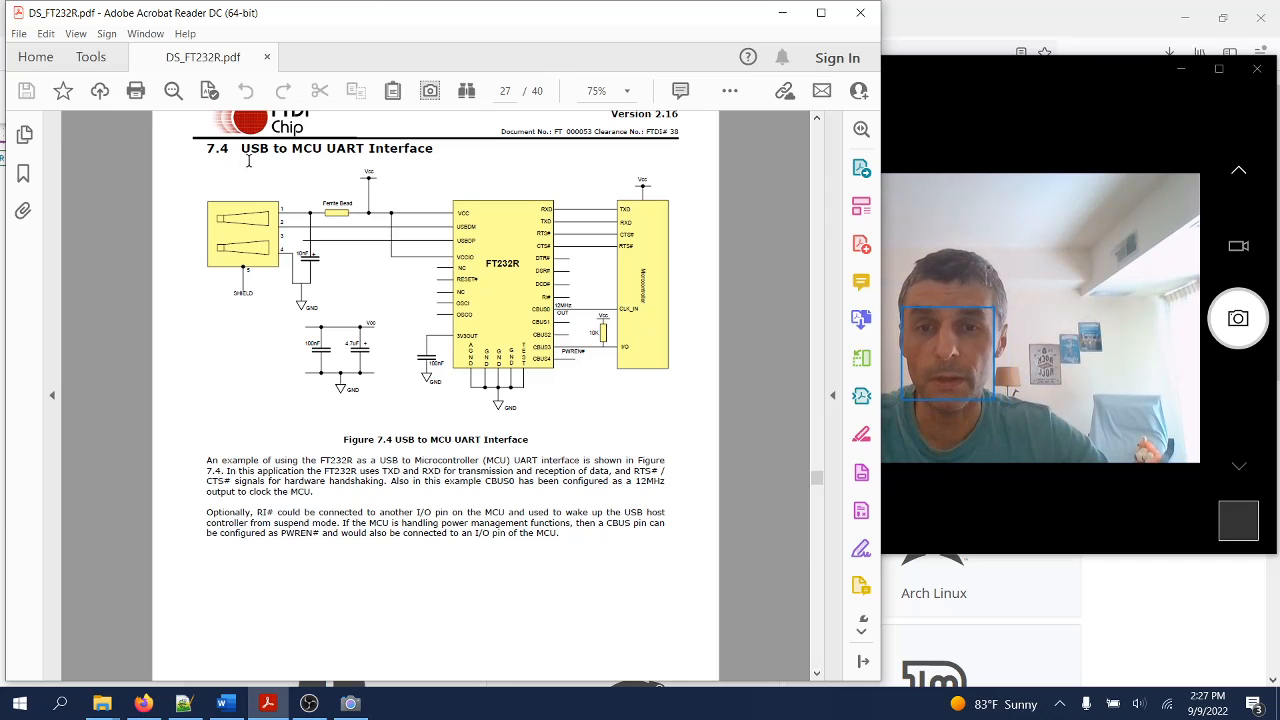
mouse_move(503, 225)
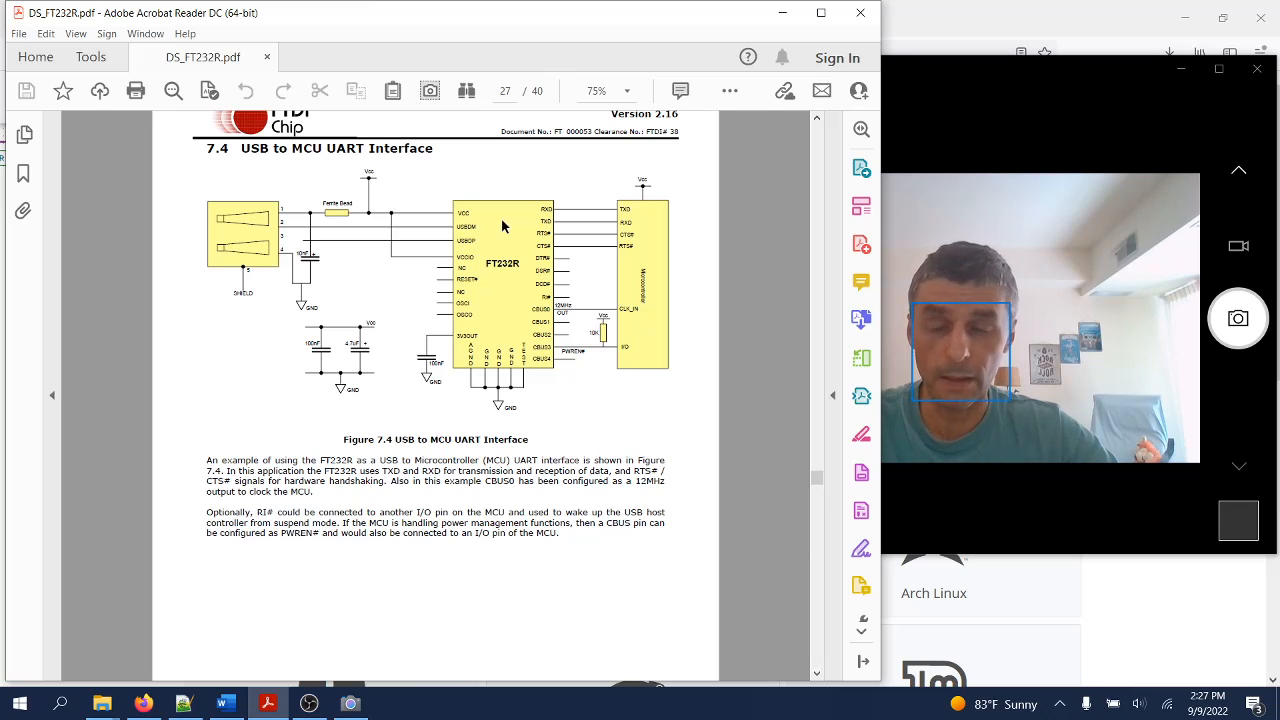
mouse_move(515, 247)
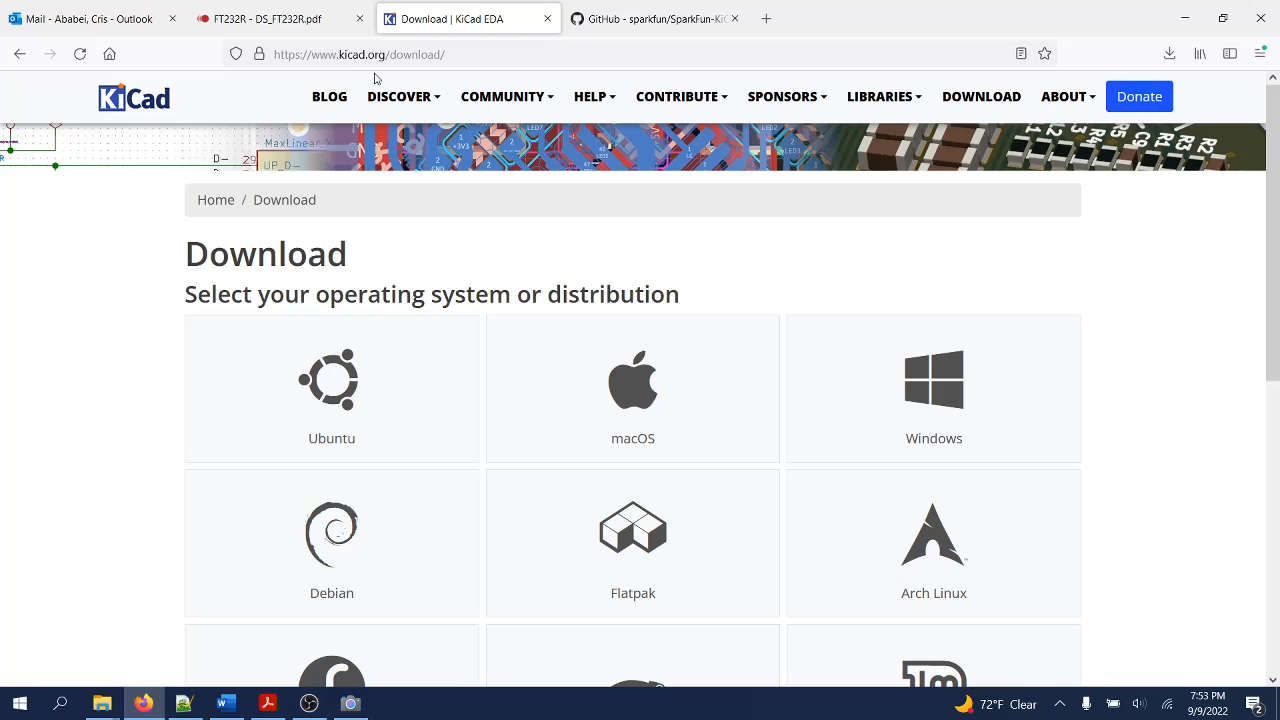
mouse_move(471, 175)
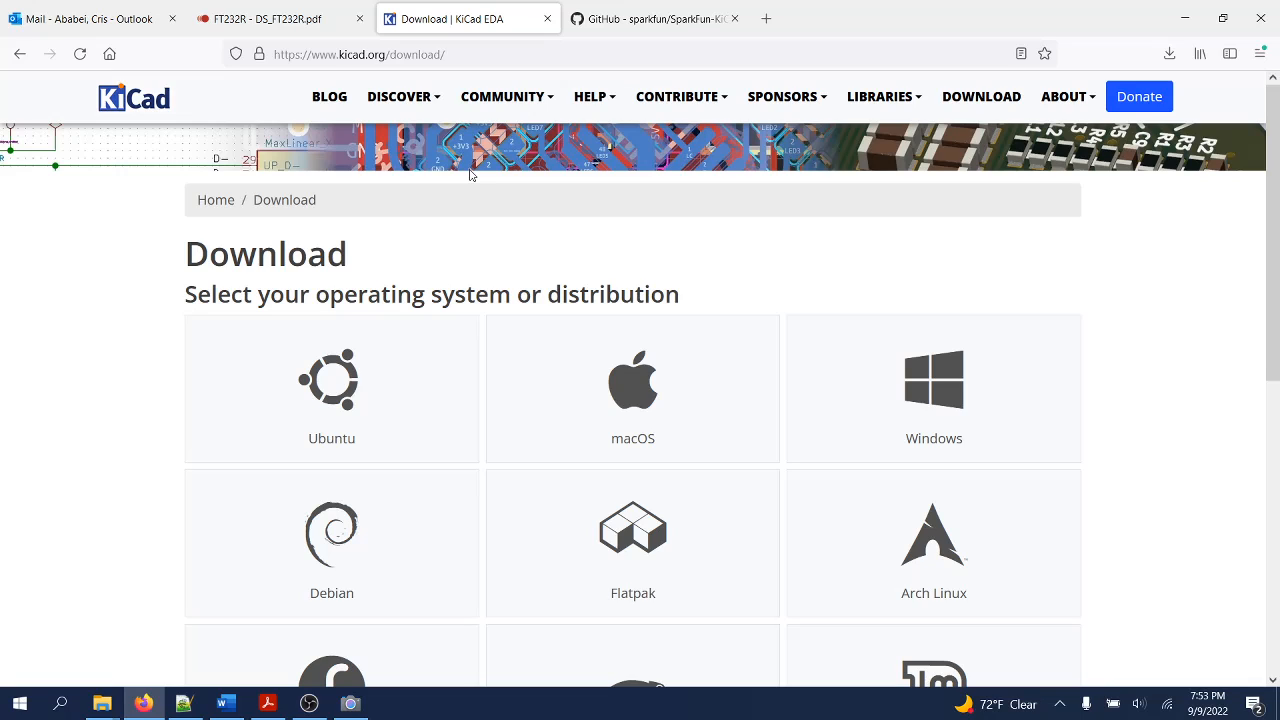
mouse_move(933, 380)
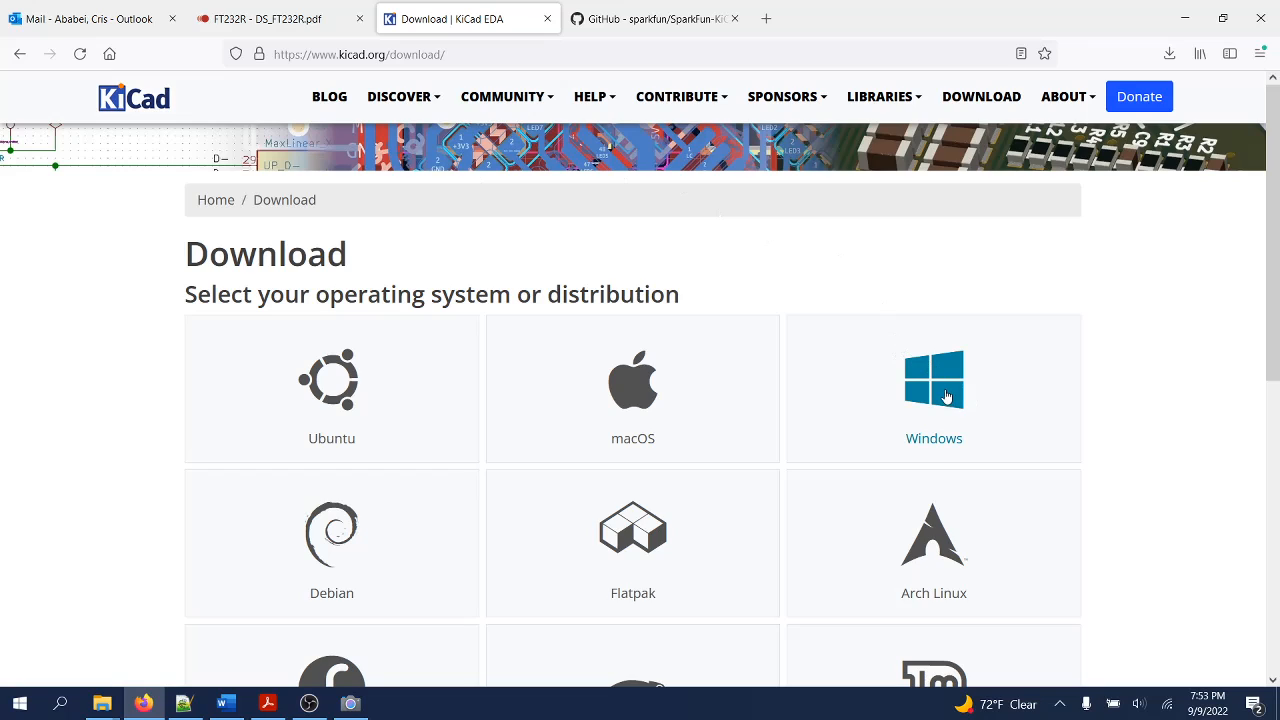
Start the KiCad 6.0.7 64-bit Windows installer download from the GitHub mirror.
left_click(933, 388)
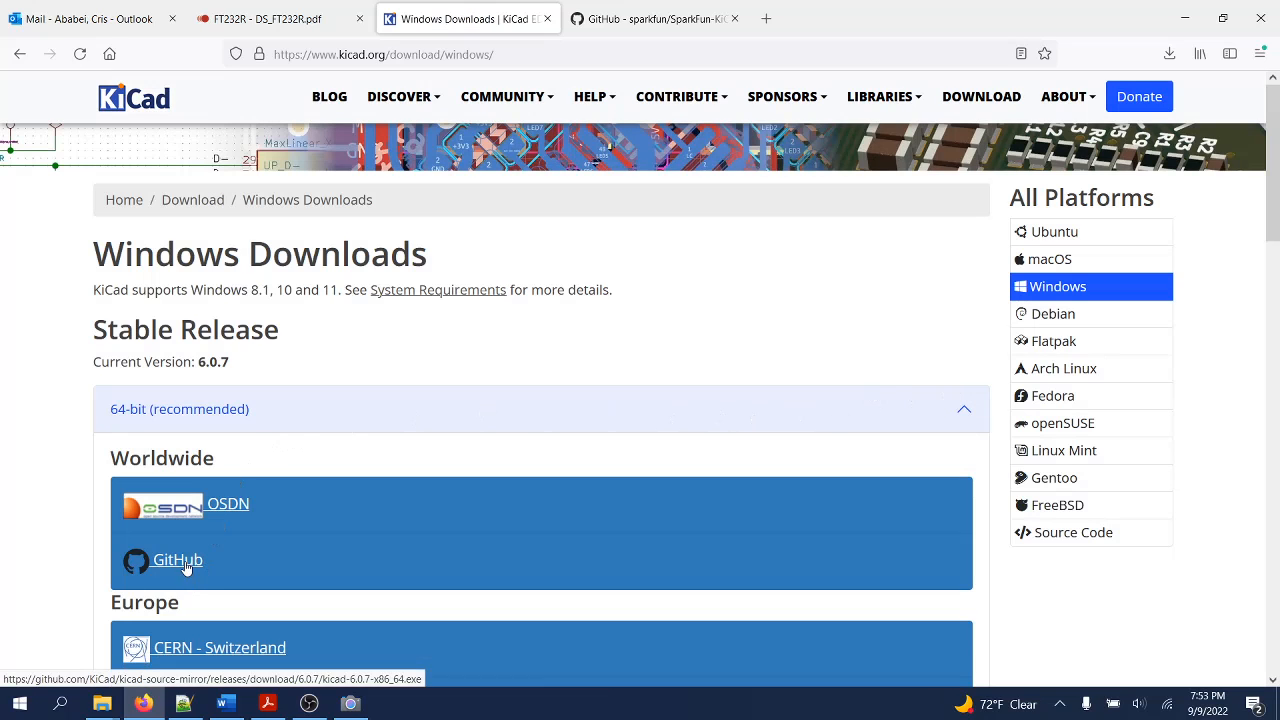
left_click(177, 559)
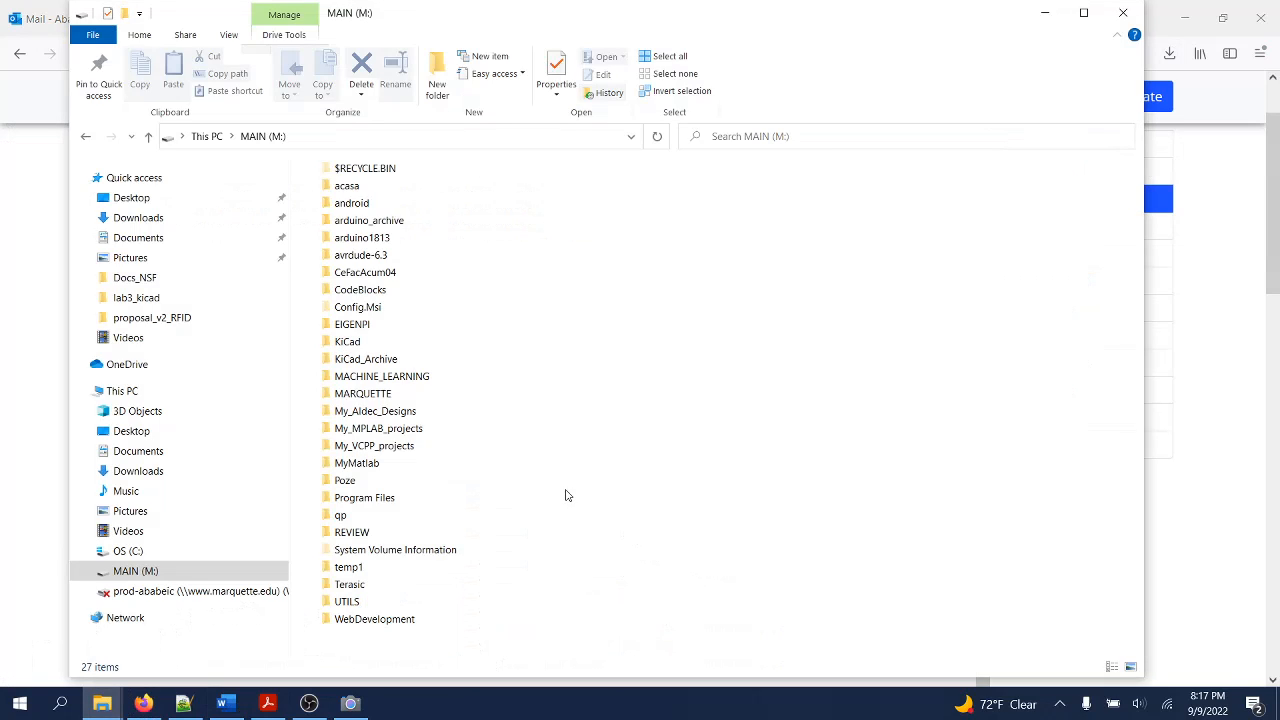
mouse_move(347, 341)
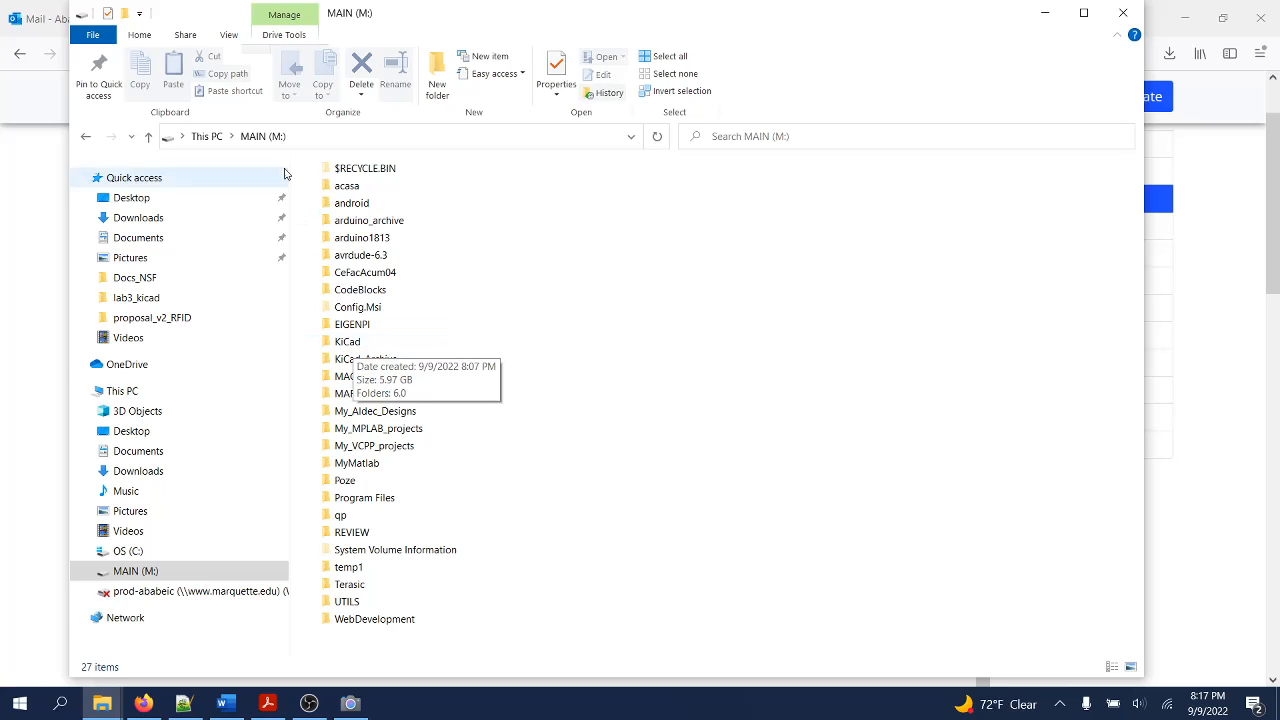
Enter the KiCad folder on the MAIN (M:) drive.
left_click(348, 341)
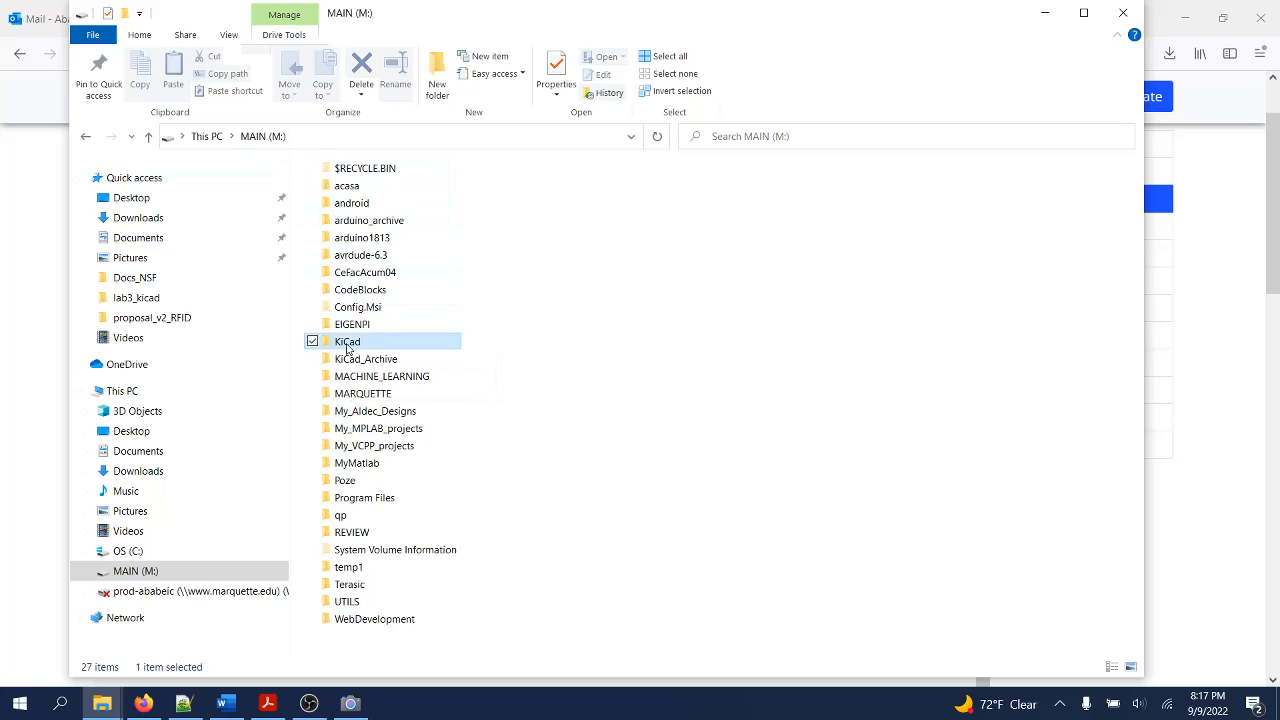
double_click(348, 341)
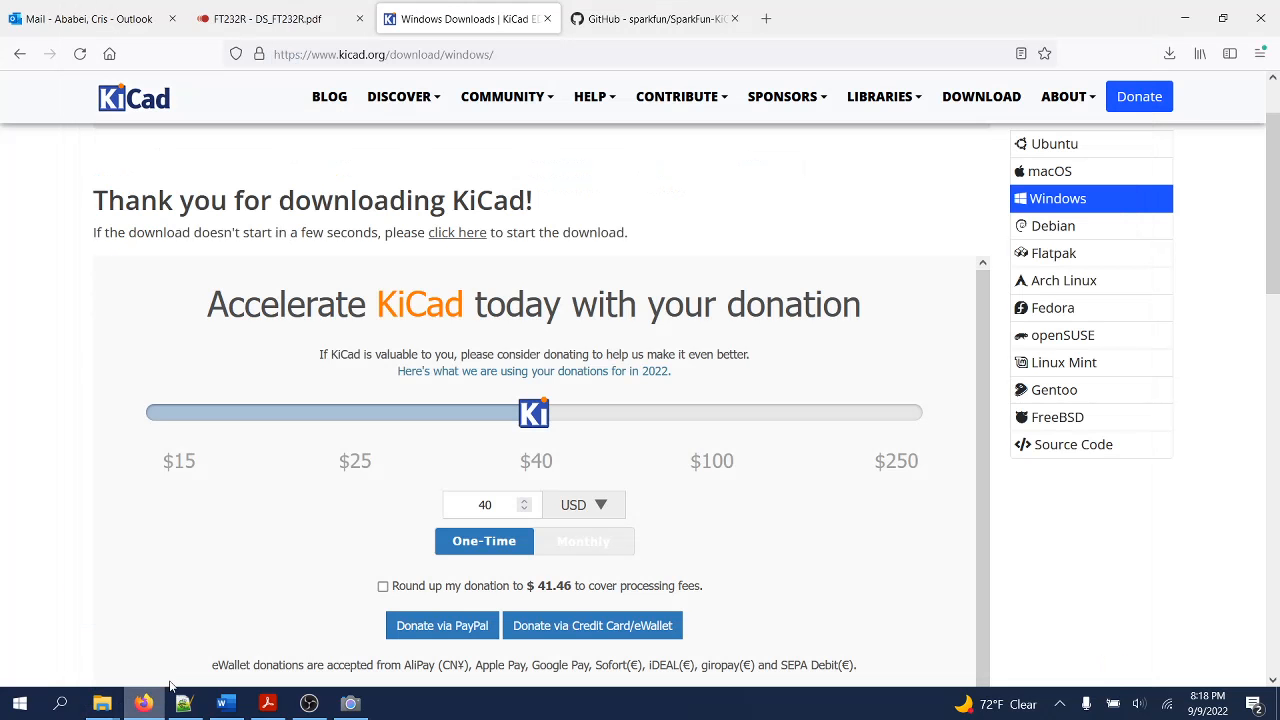
Download the SparkFun-KiCad-Libraries repository from GitHub as a ZIP archive.
left_click(655, 18)
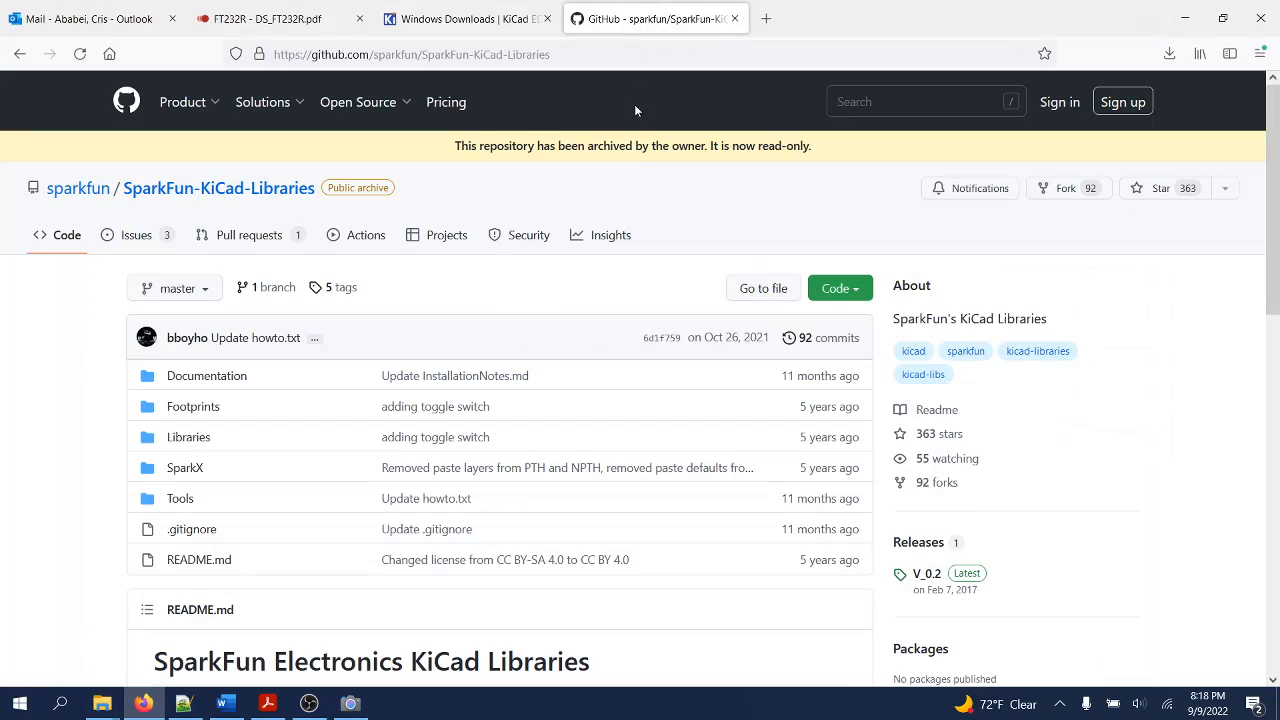
mouse_move(513, 305)
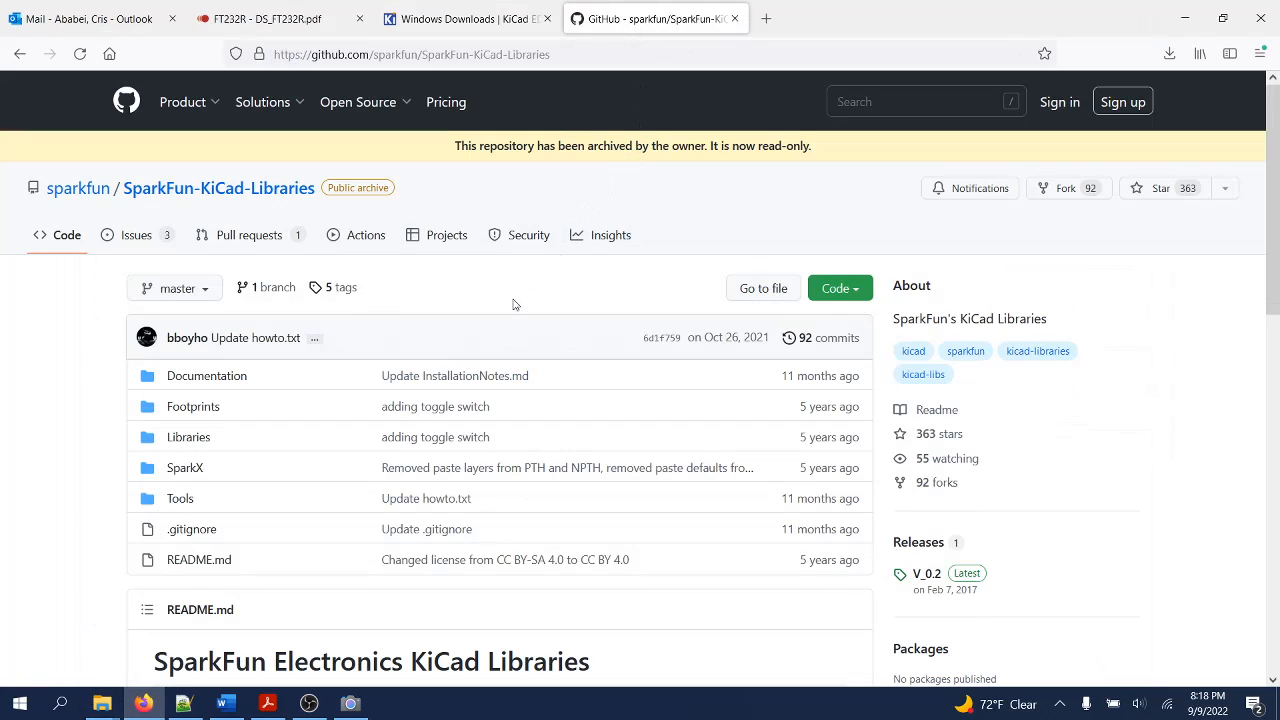
mouse_move(483, 303)
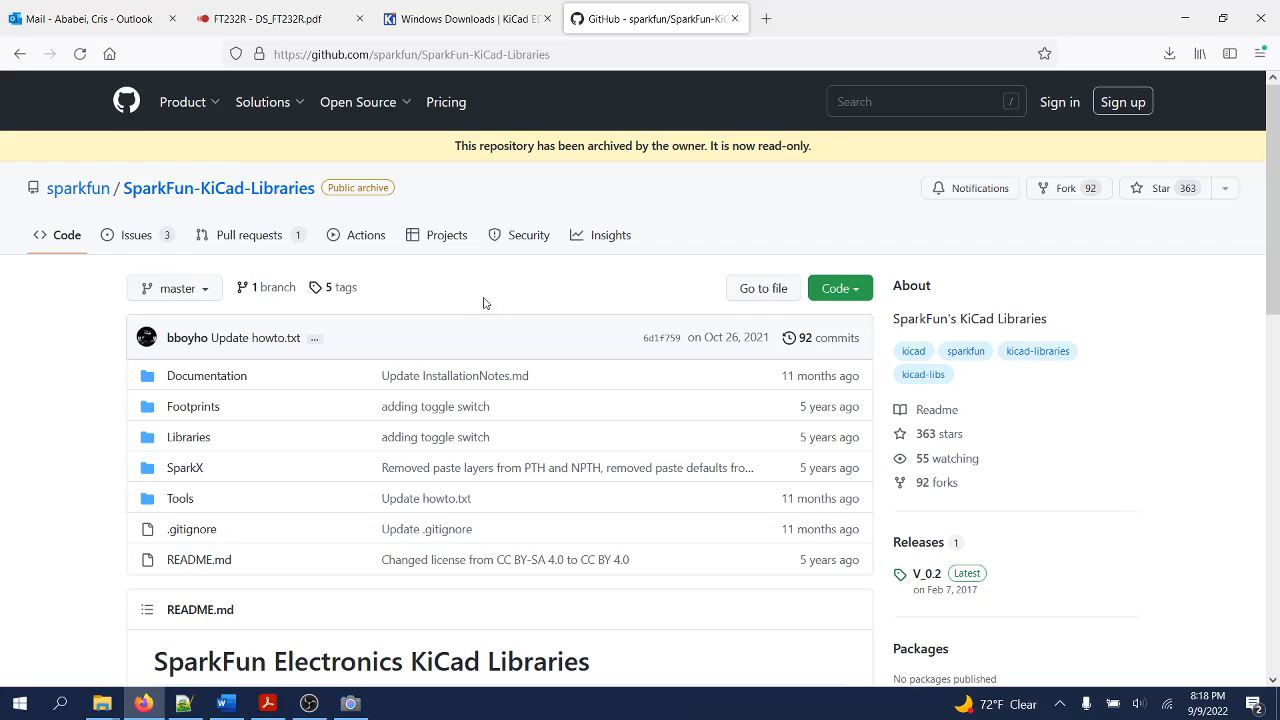
mouse_move(486, 299)
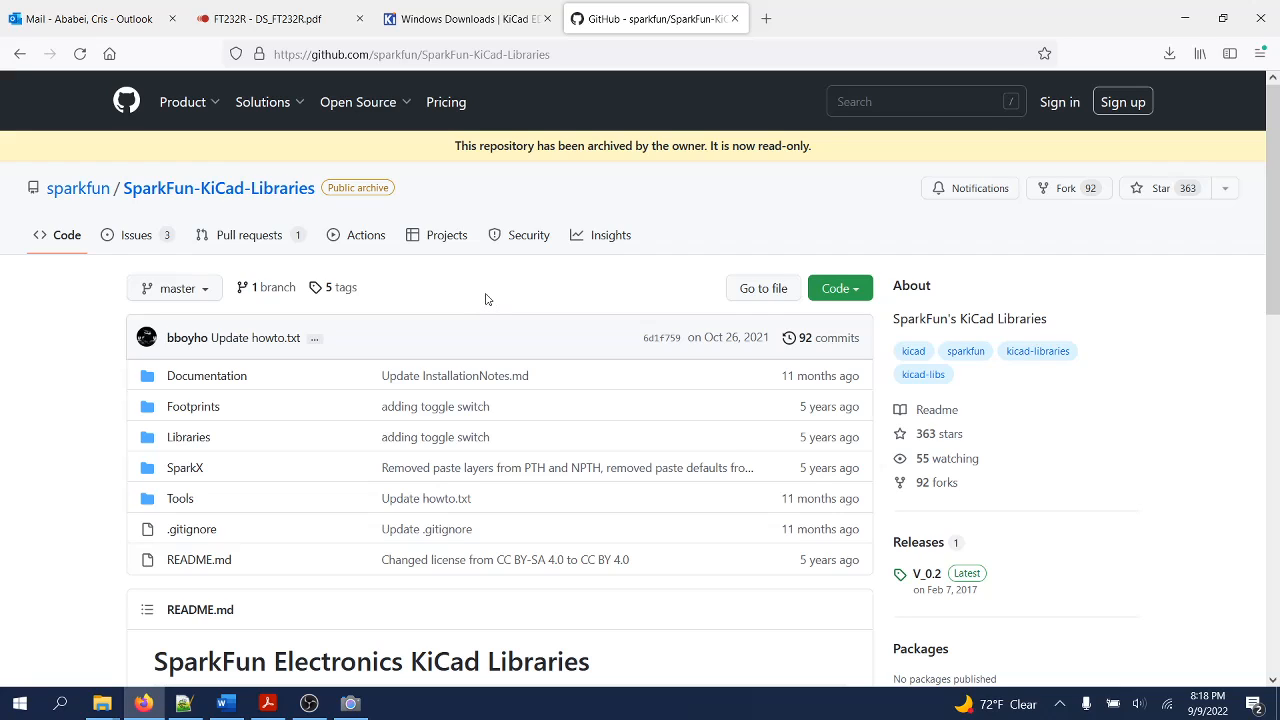
mouse_move(435, 406)
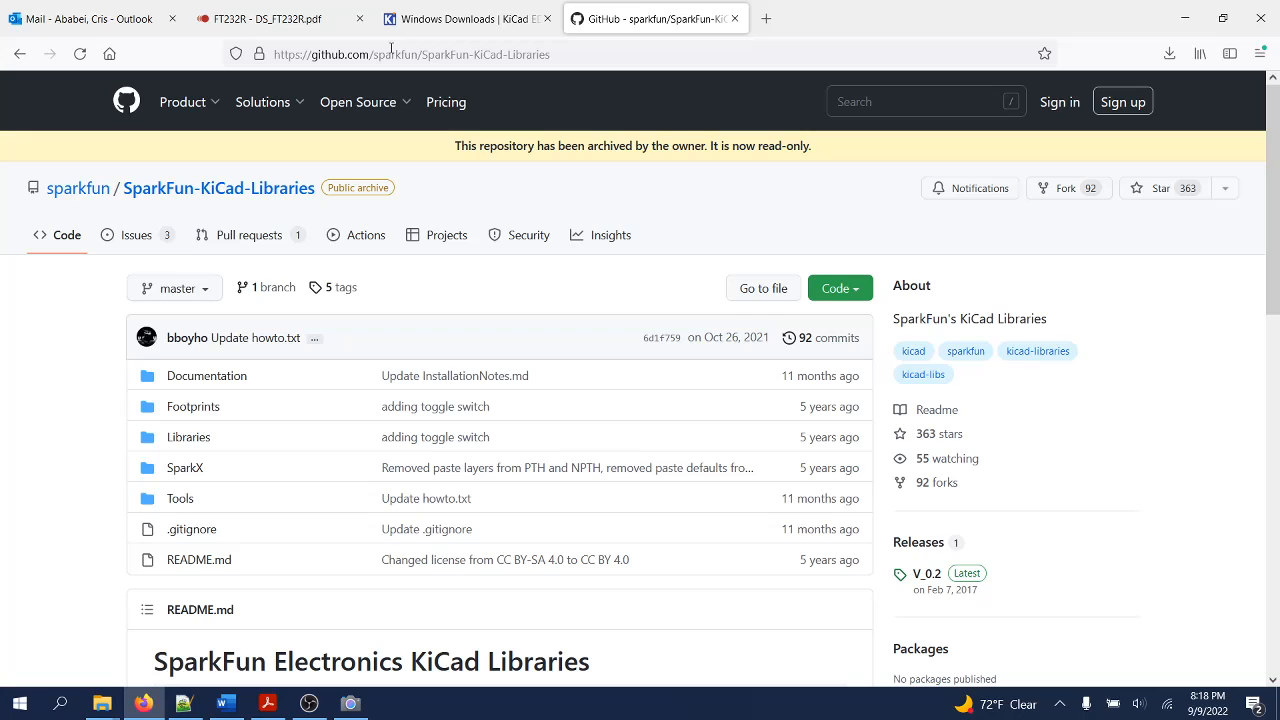
left_click(838, 288)
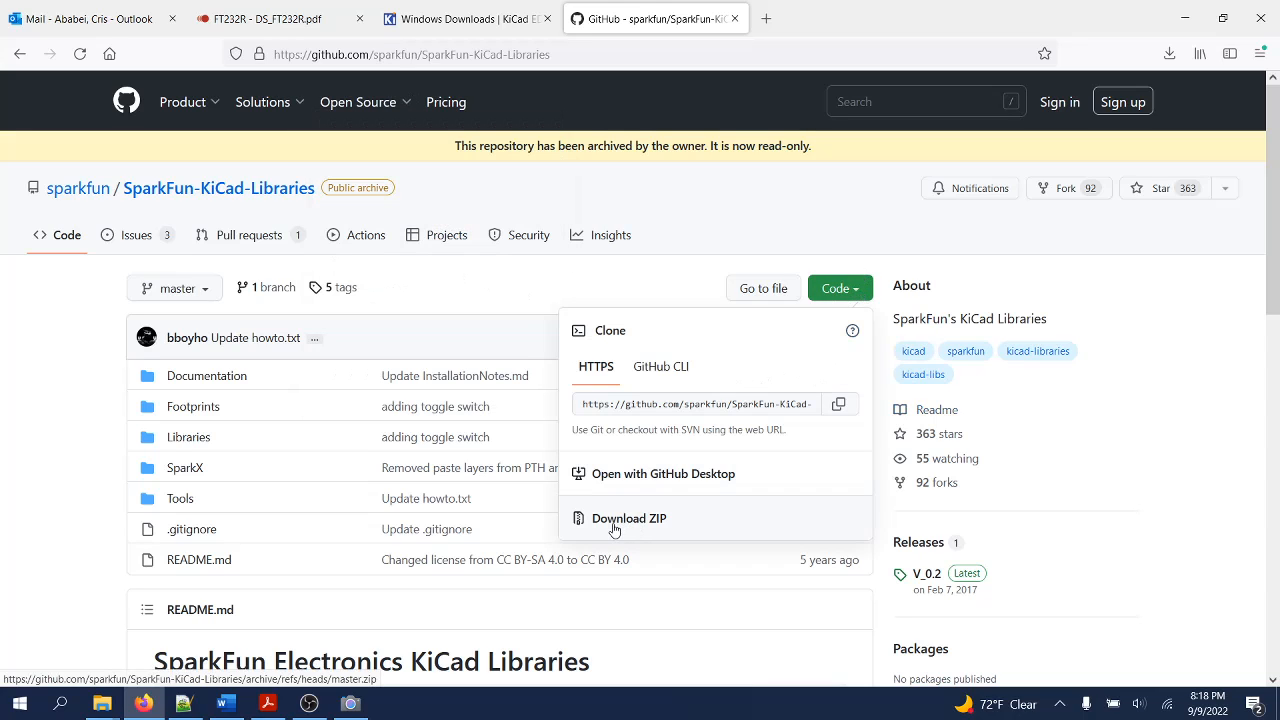
left_click(629, 518)
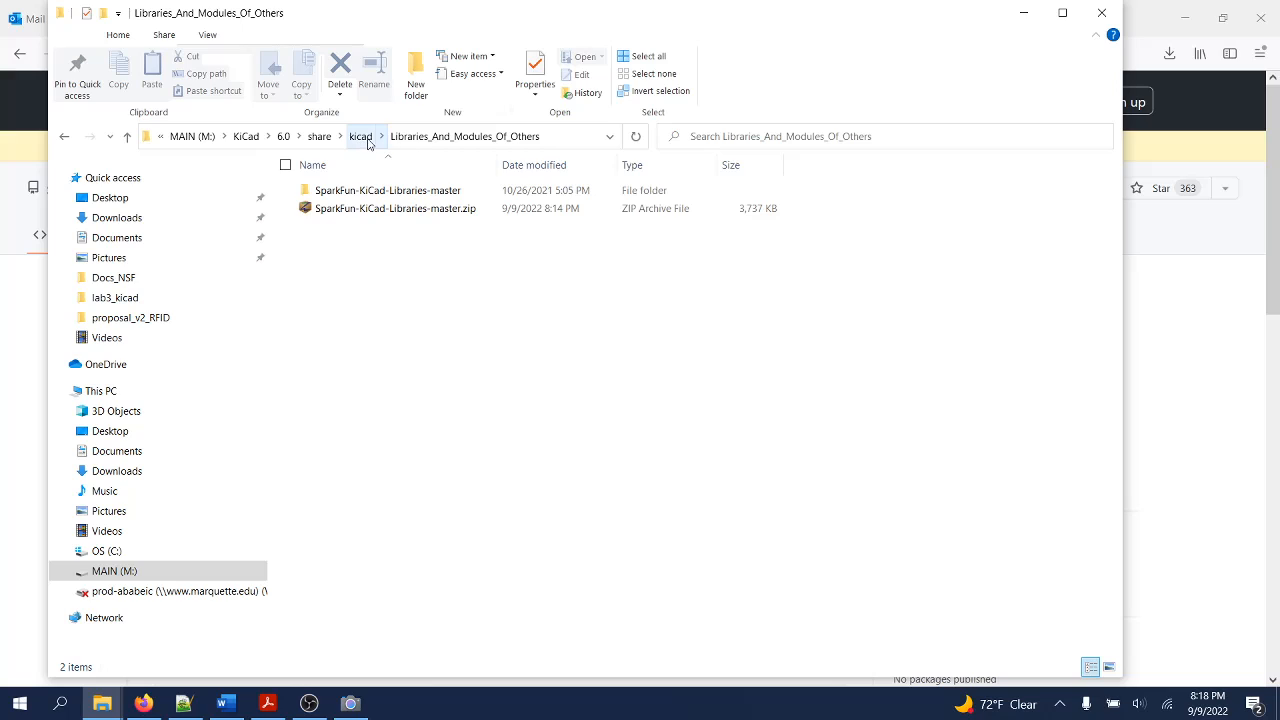
left_click(465, 136)
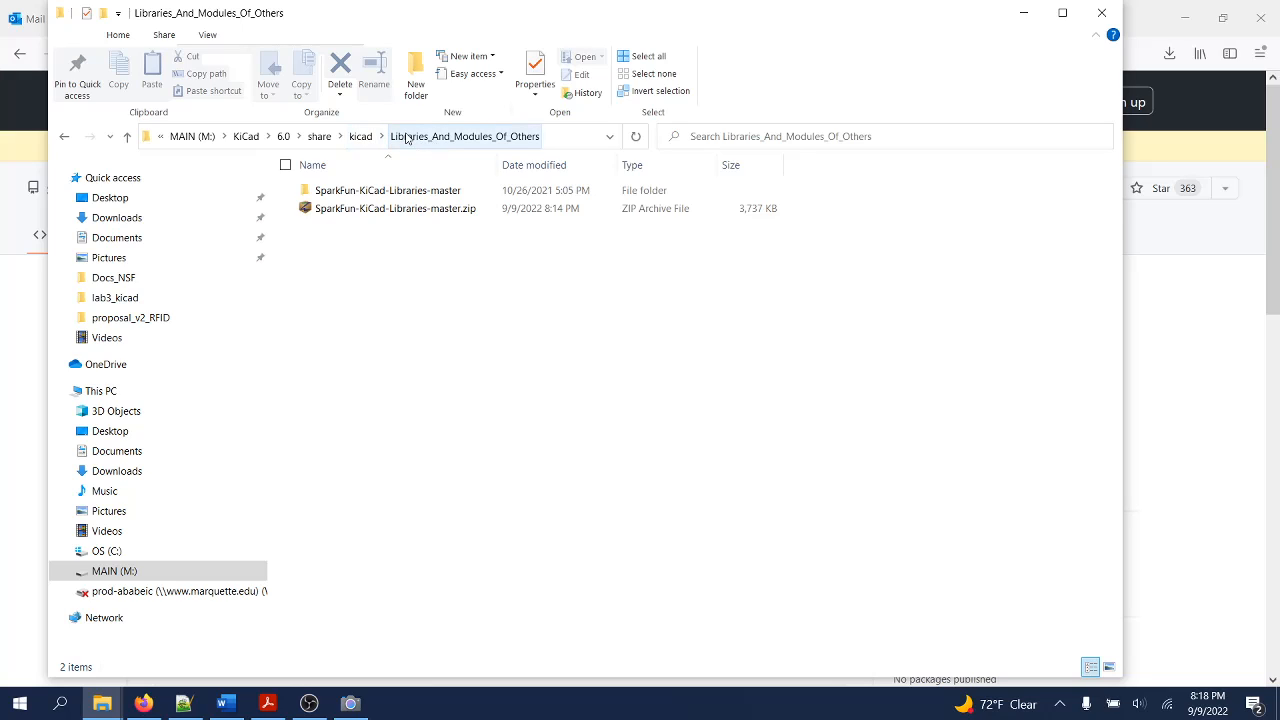
mouse_move(404, 140)
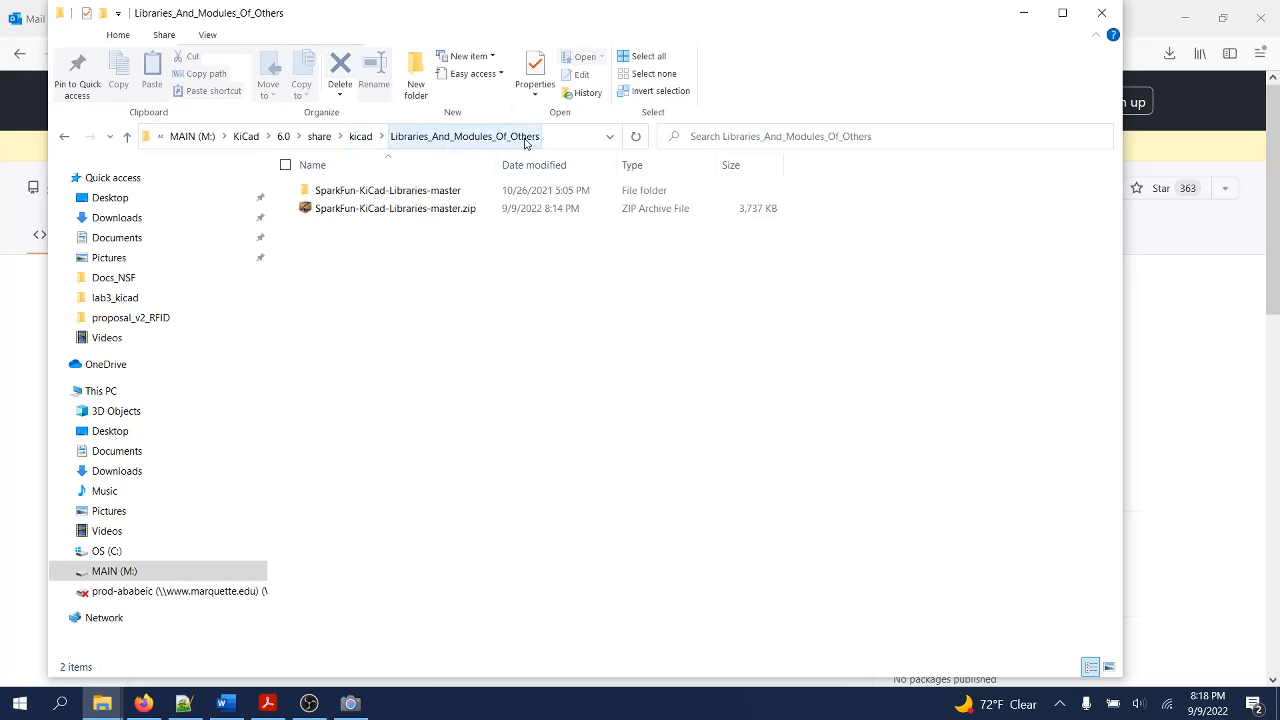
left_click(388, 190)
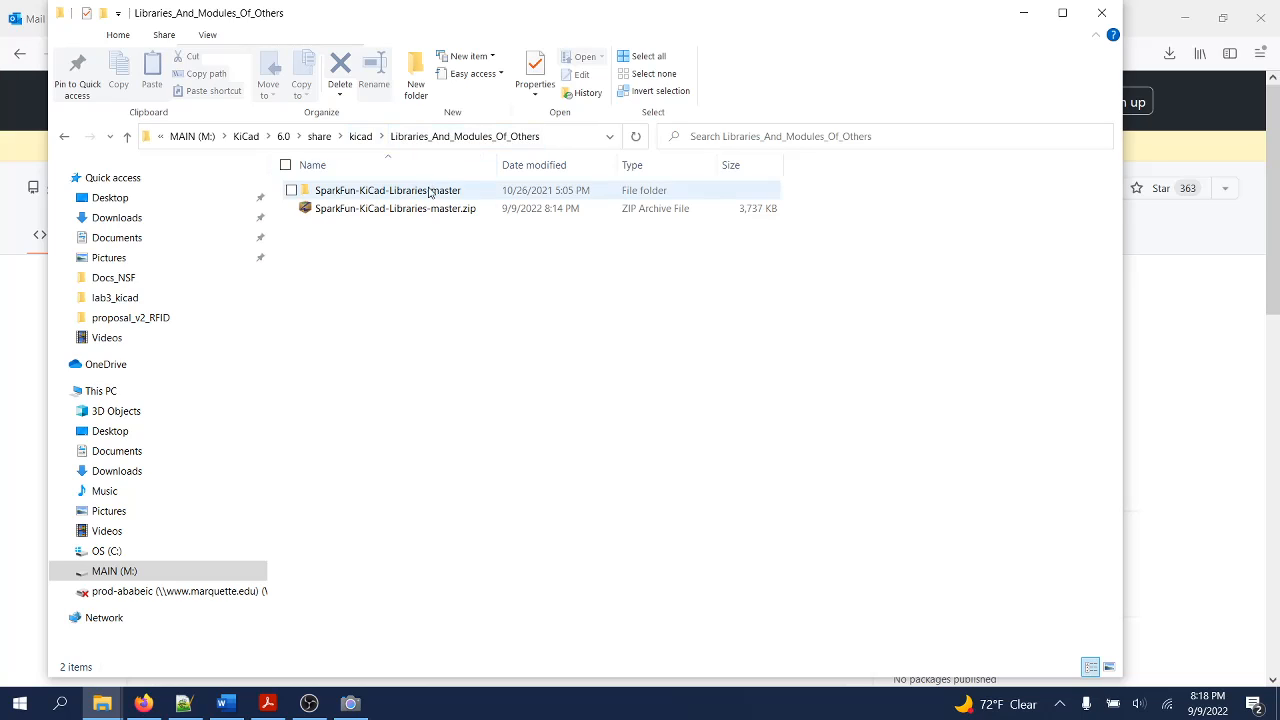
mouse_move(388, 190)
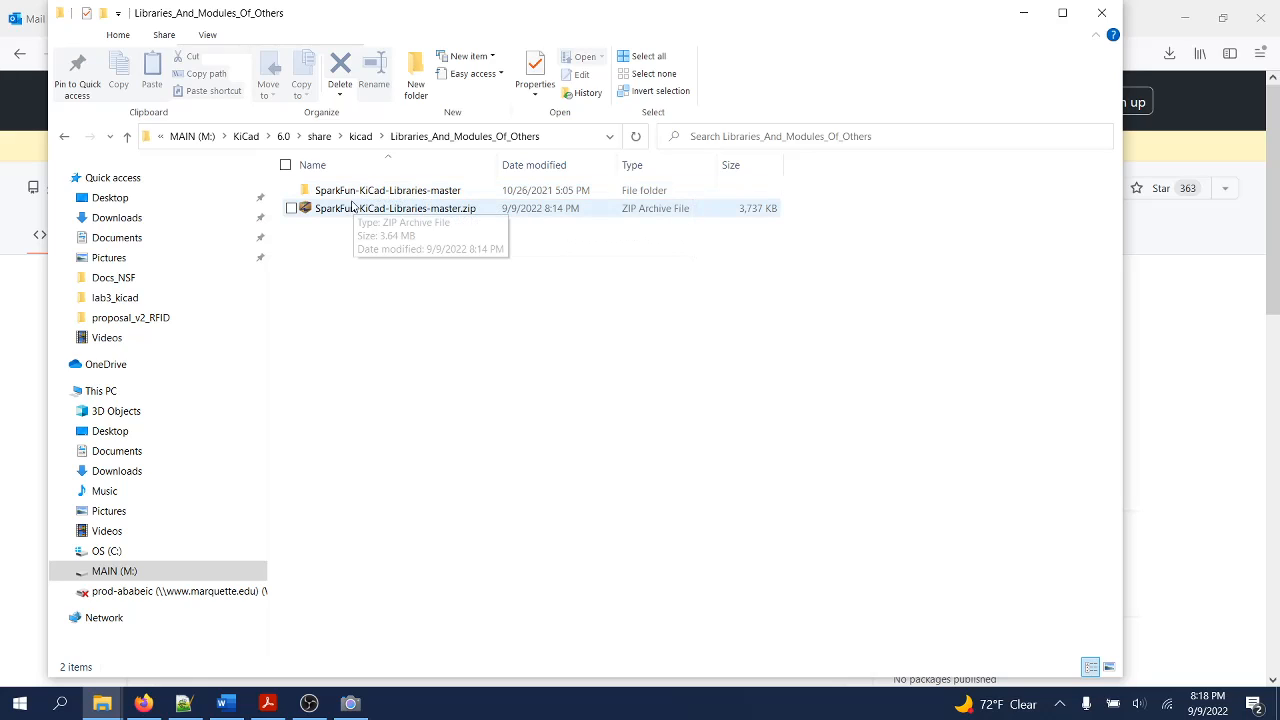
mouse_move(320, 271)
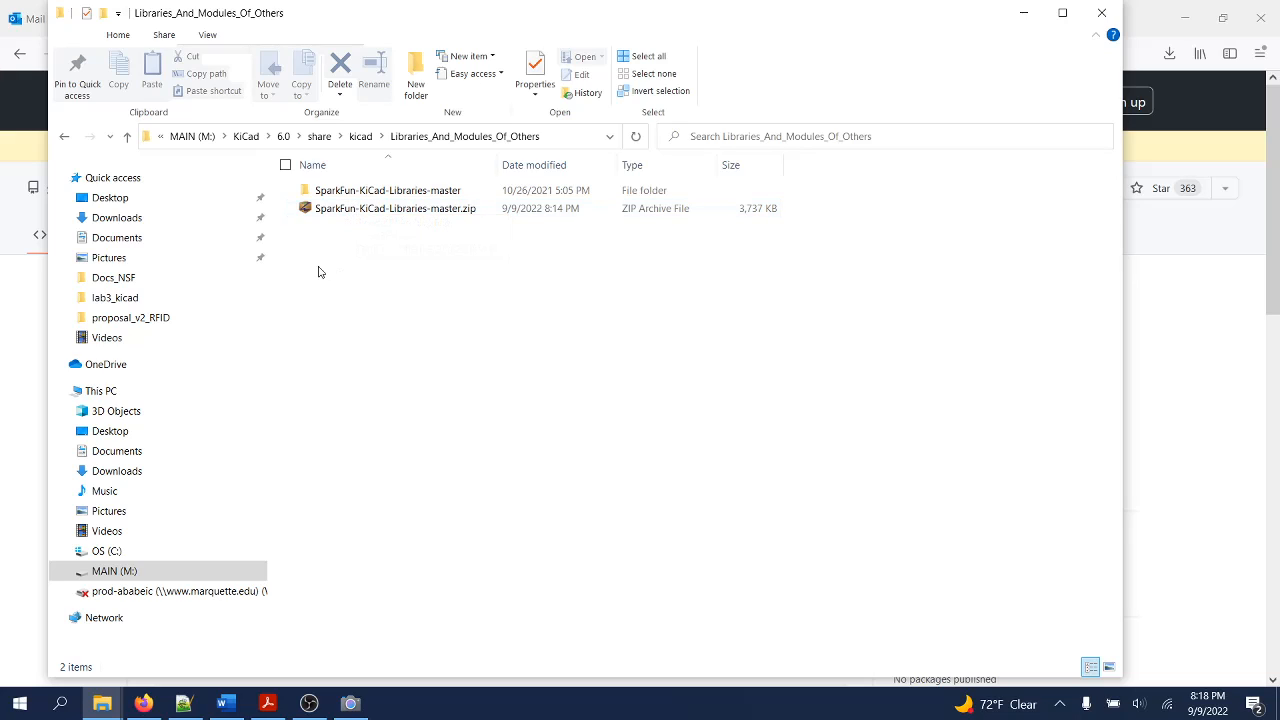
mouse_move(343, 253)
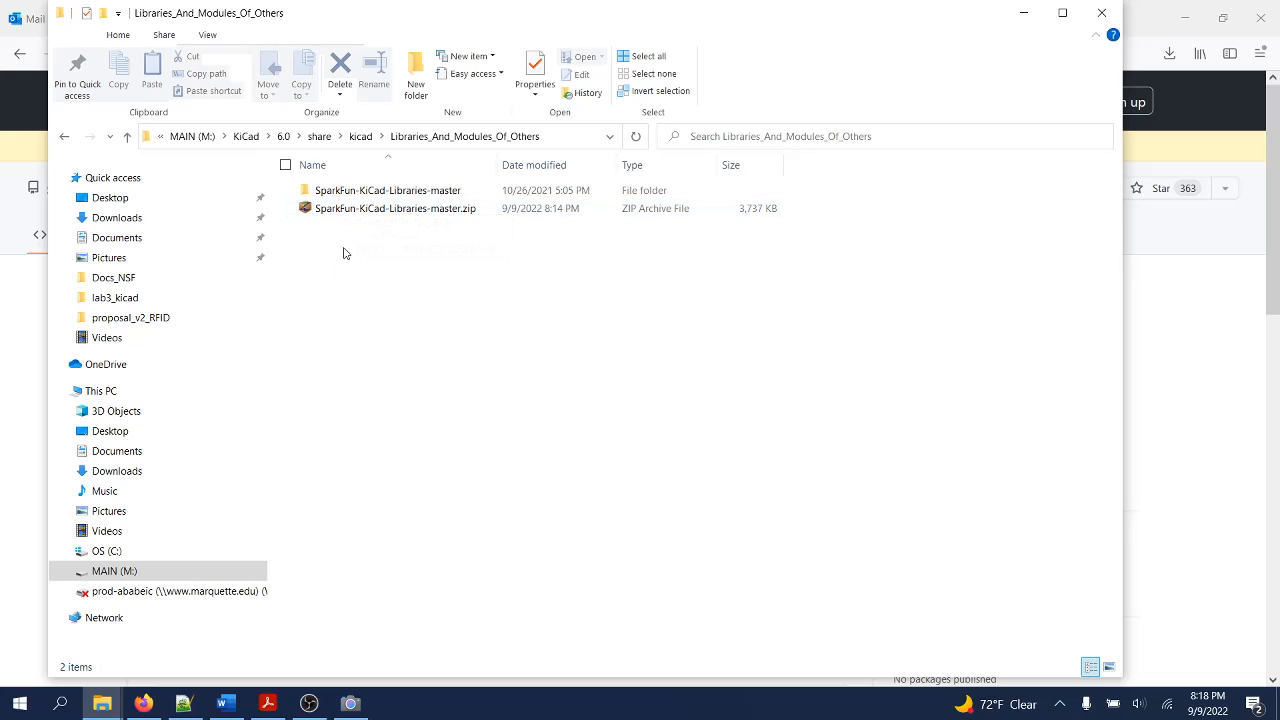
mouse_move(363, 247)
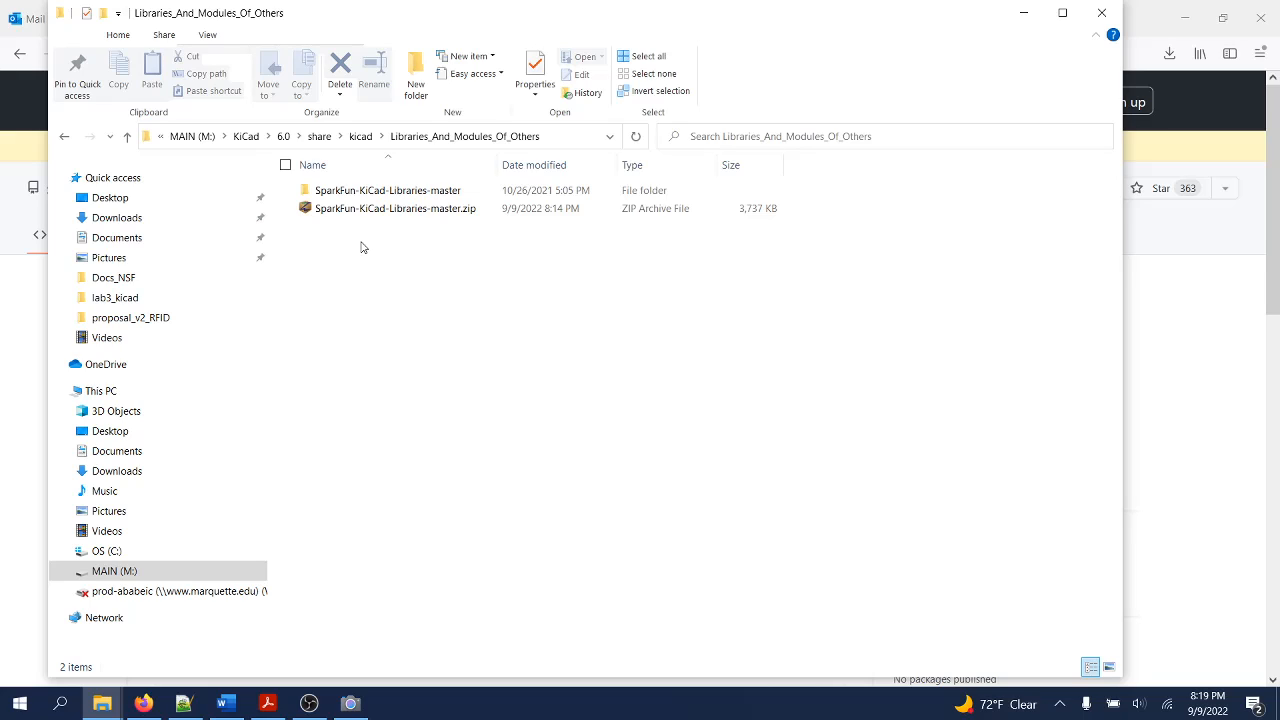
mouse_move(364, 257)
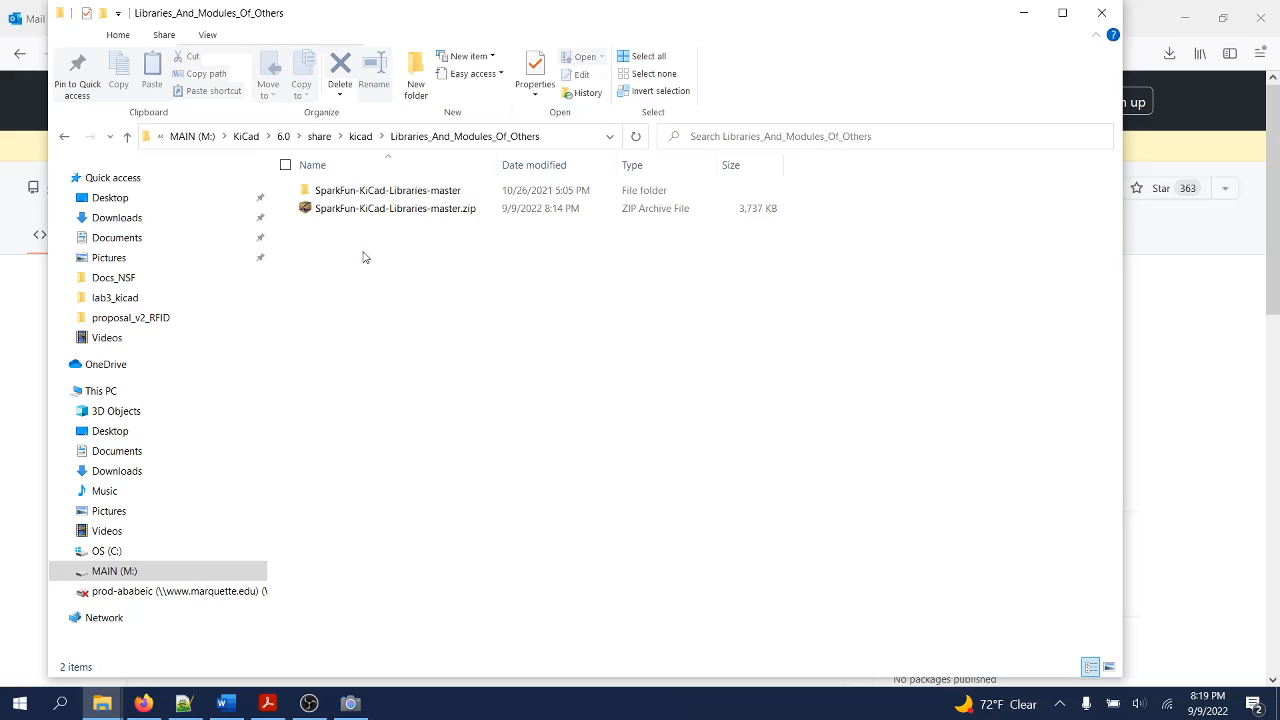
mouse_move(368, 258)
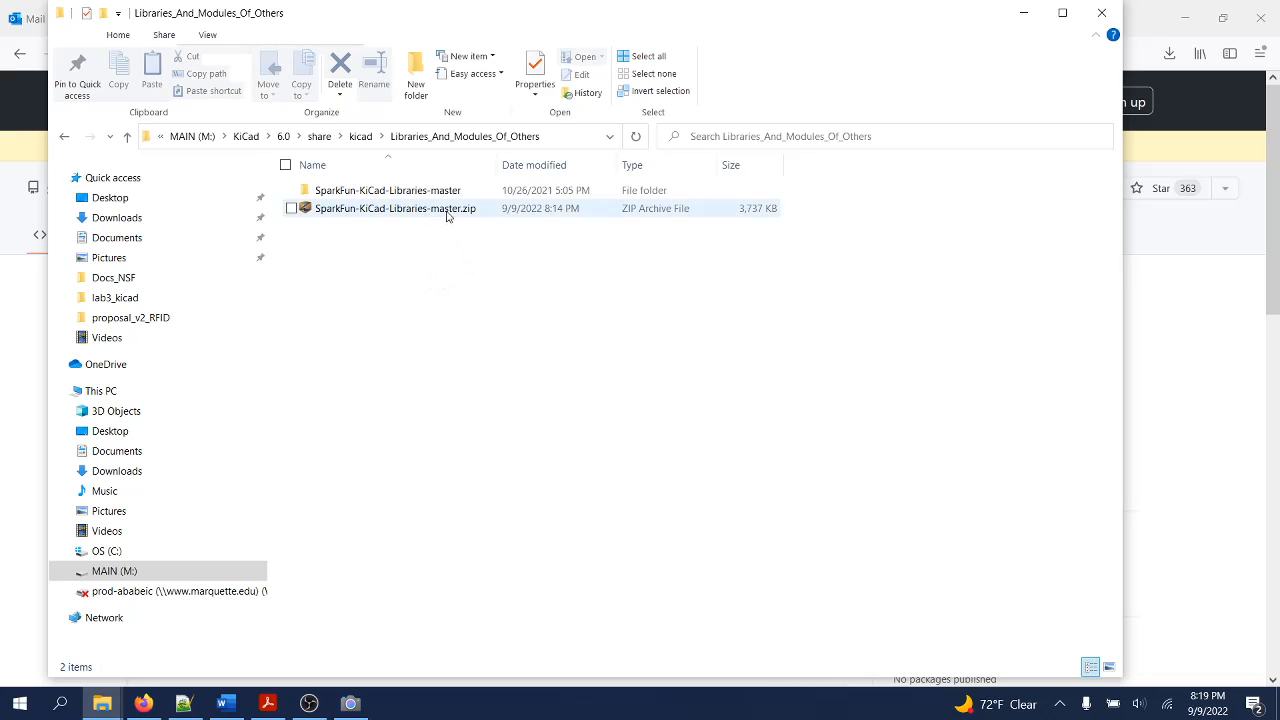
mouse_move(435, 215)
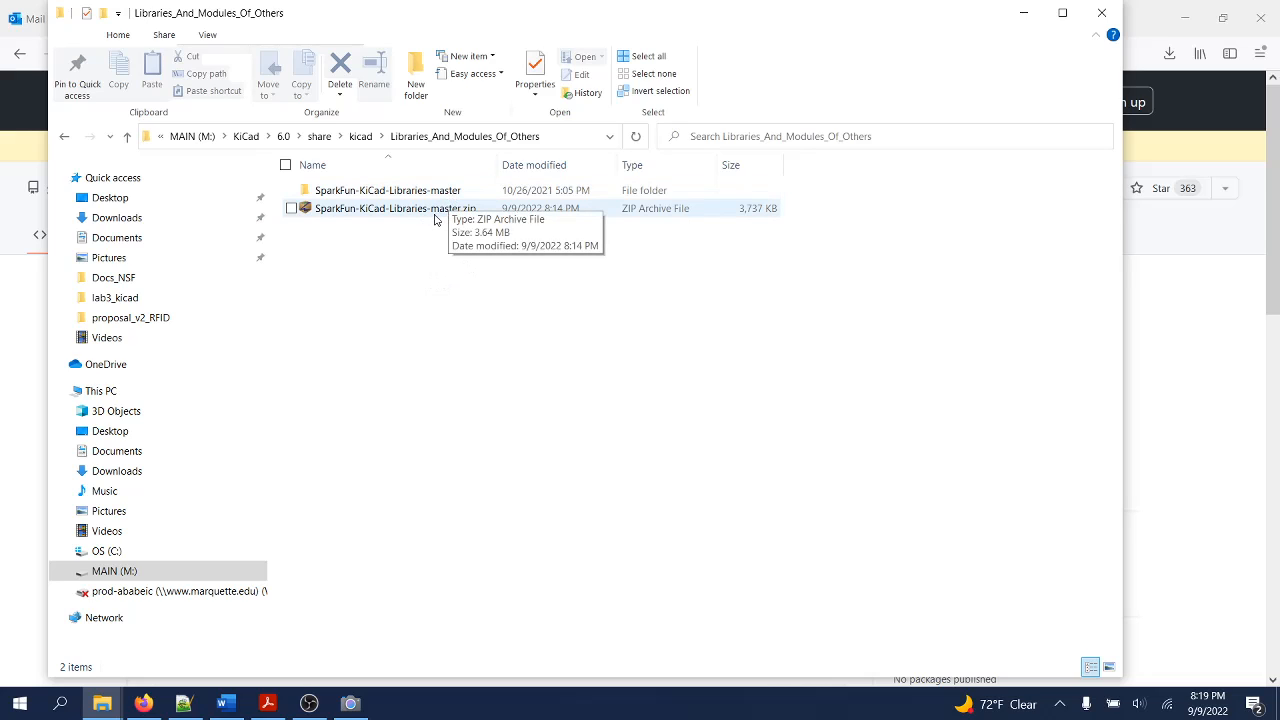
Rename the extracted folder to SparkFun-KiCad-Libraries by removing the -master suffix.
left_click(388, 190)
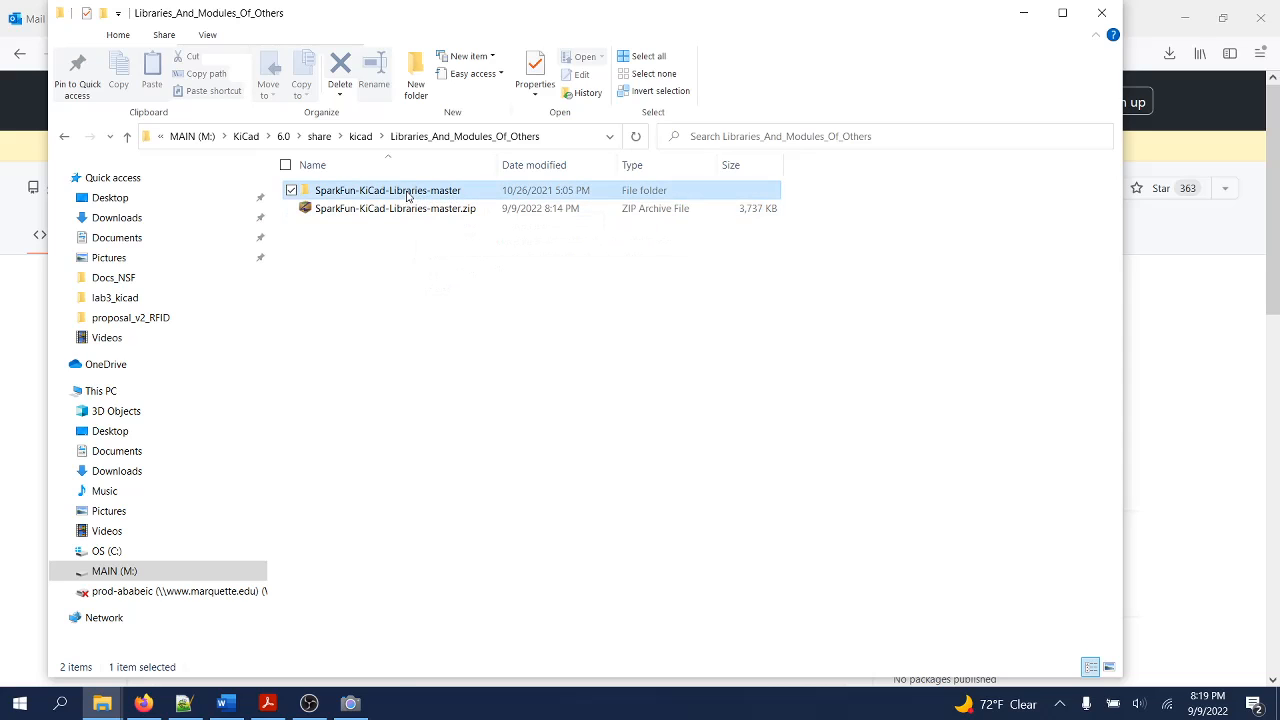
left_click(374, 75)
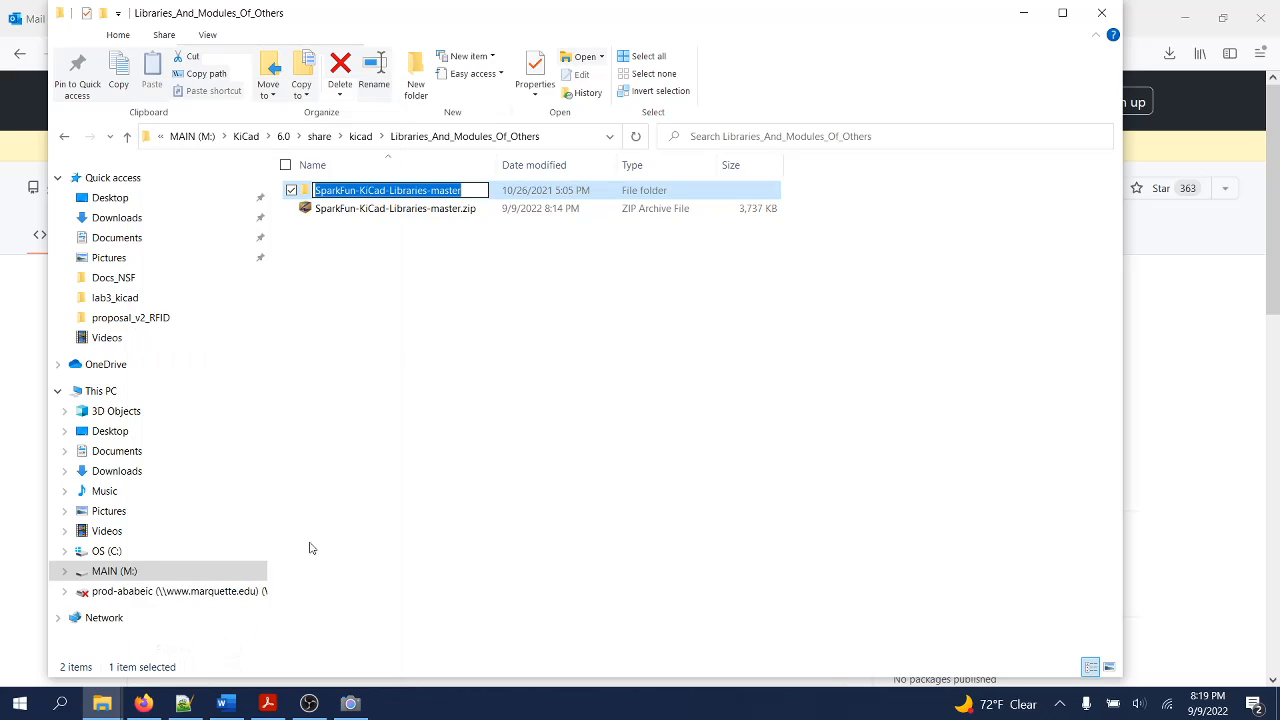
left_click(475, 190)
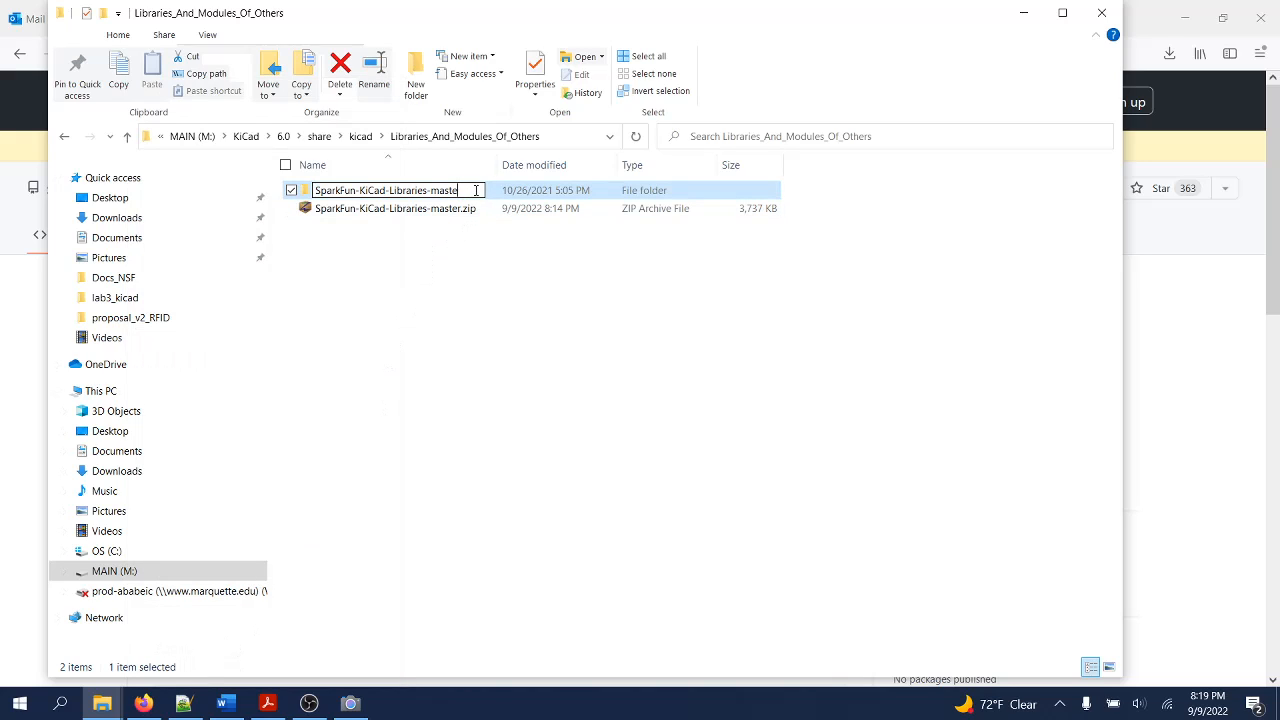
key("Backspace")
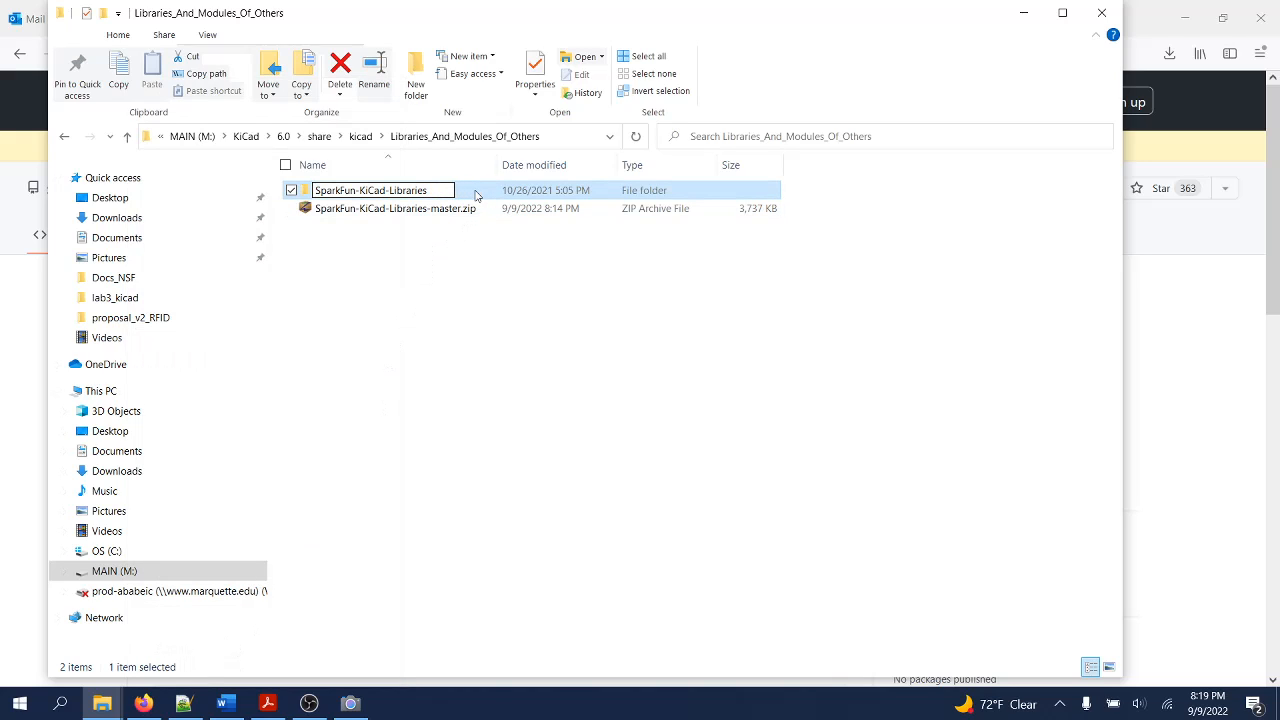
Delete the downloaded SparkFun-KiCad-Libraries ZIP archive.
right_click(394, 208)
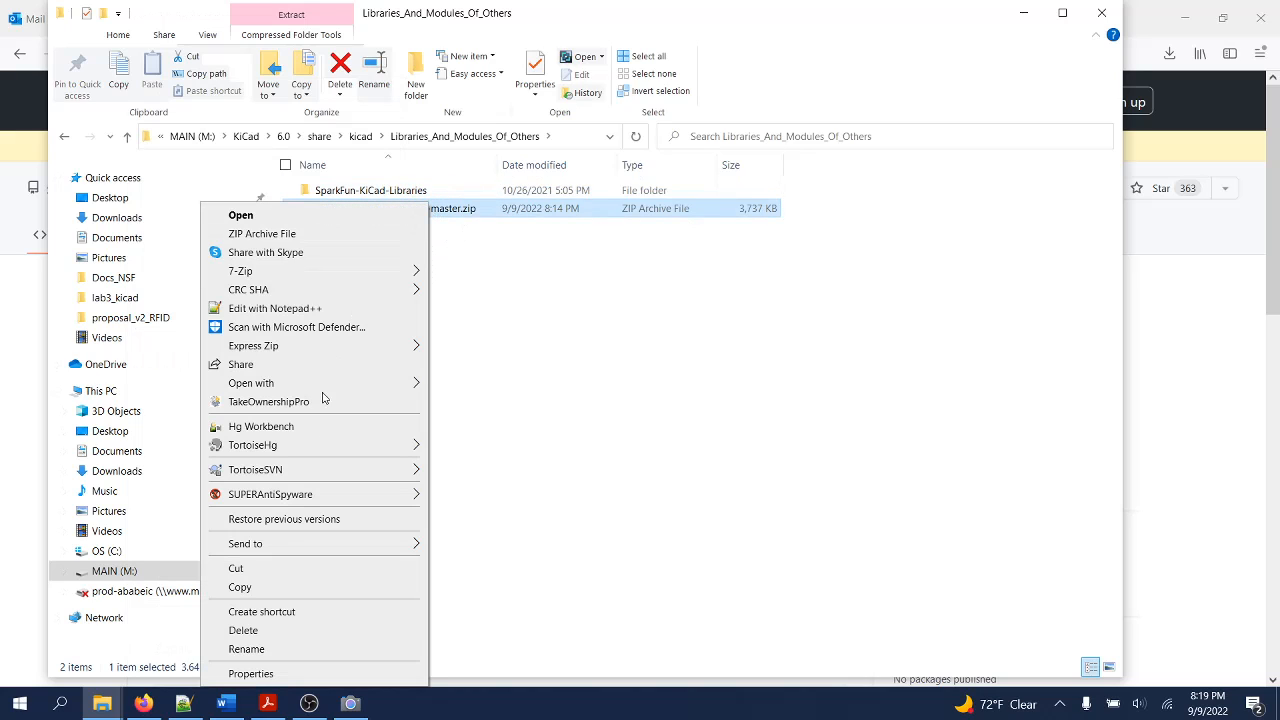
left_click(243, 630)
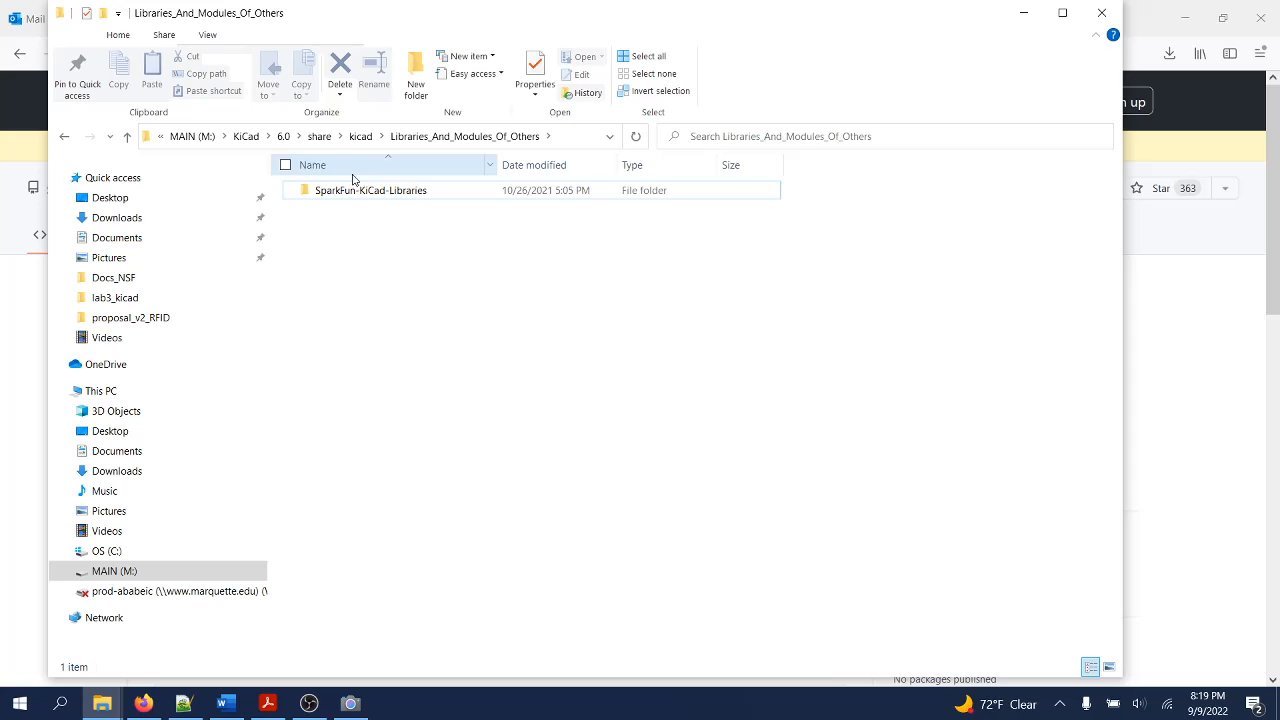
Enter SparkFun-KiCad-Libraries to see Footprints, Libraries, README.md and the other items.
double_click(371, 190)
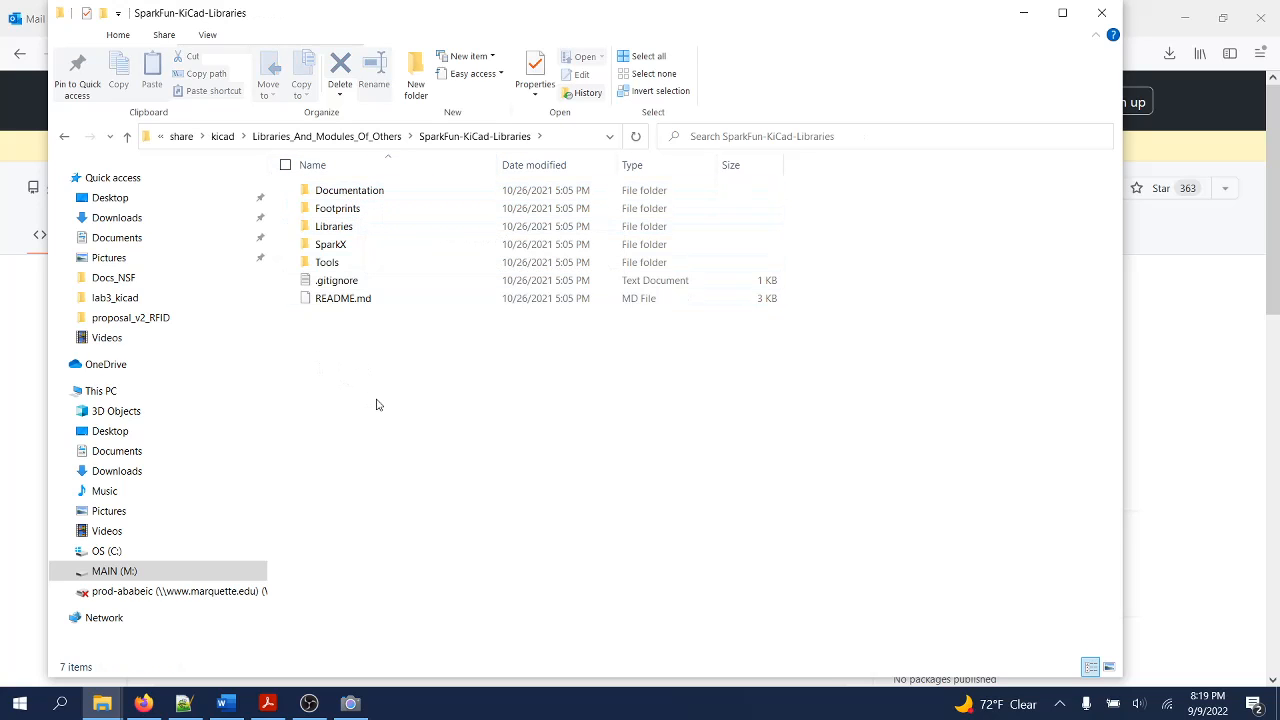
mouse_move(548, 320)
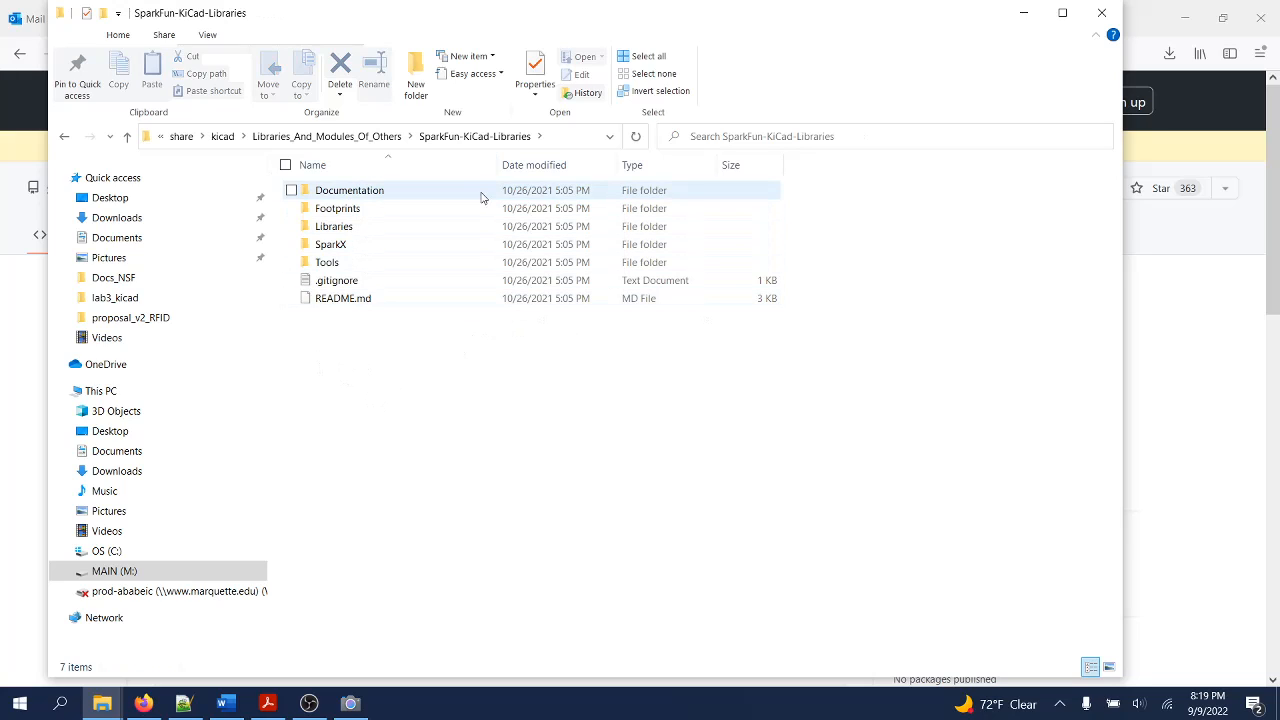
mouse_move(467, 226)
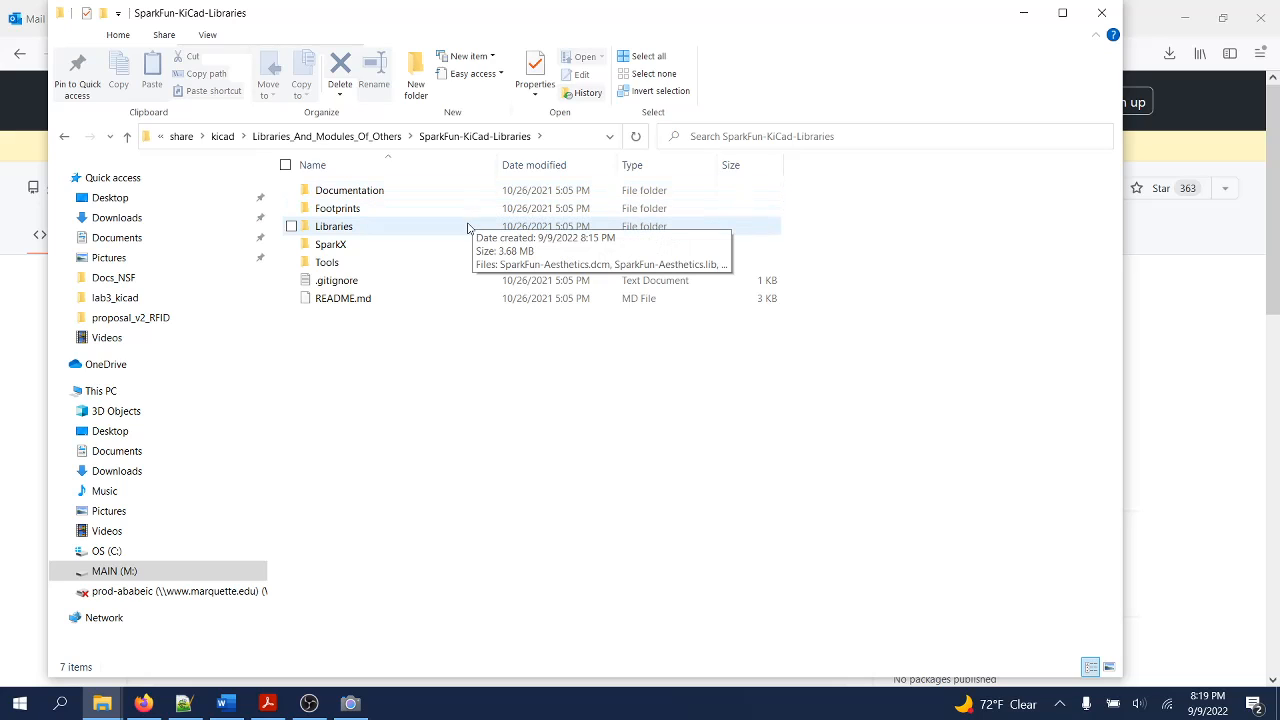
mouse_move(447, 363)
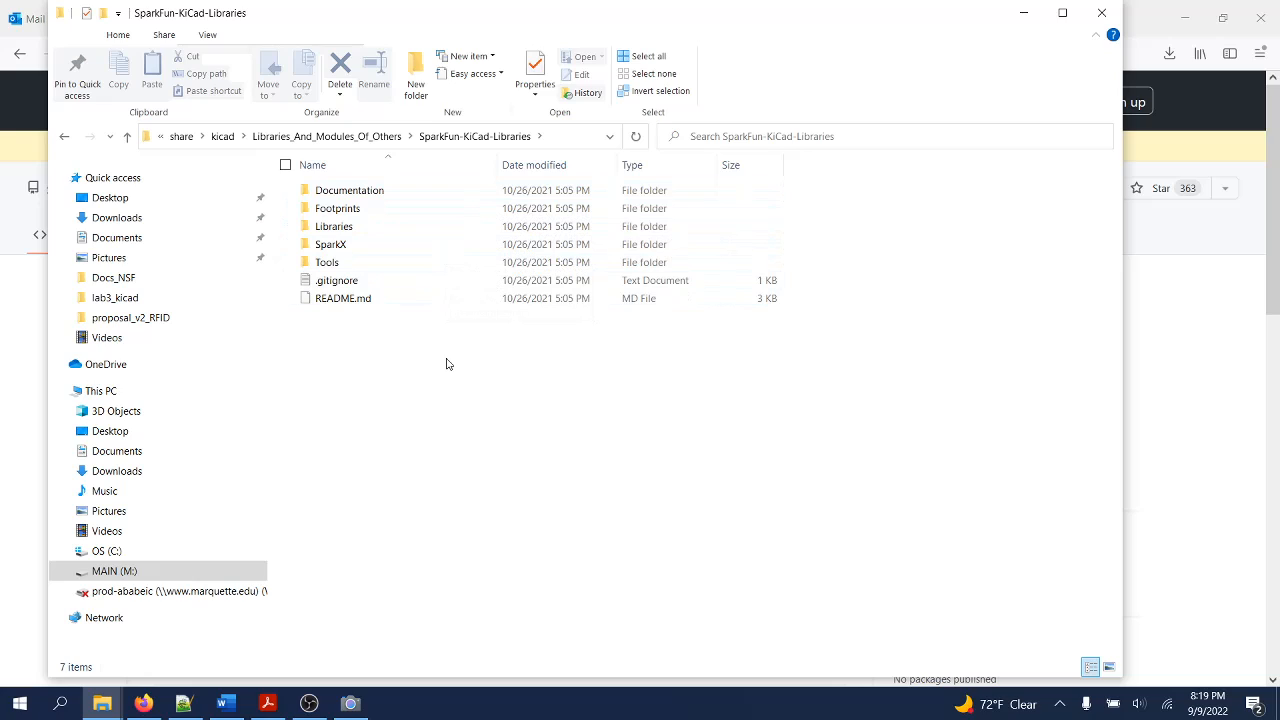
mouse_move(503, 348)
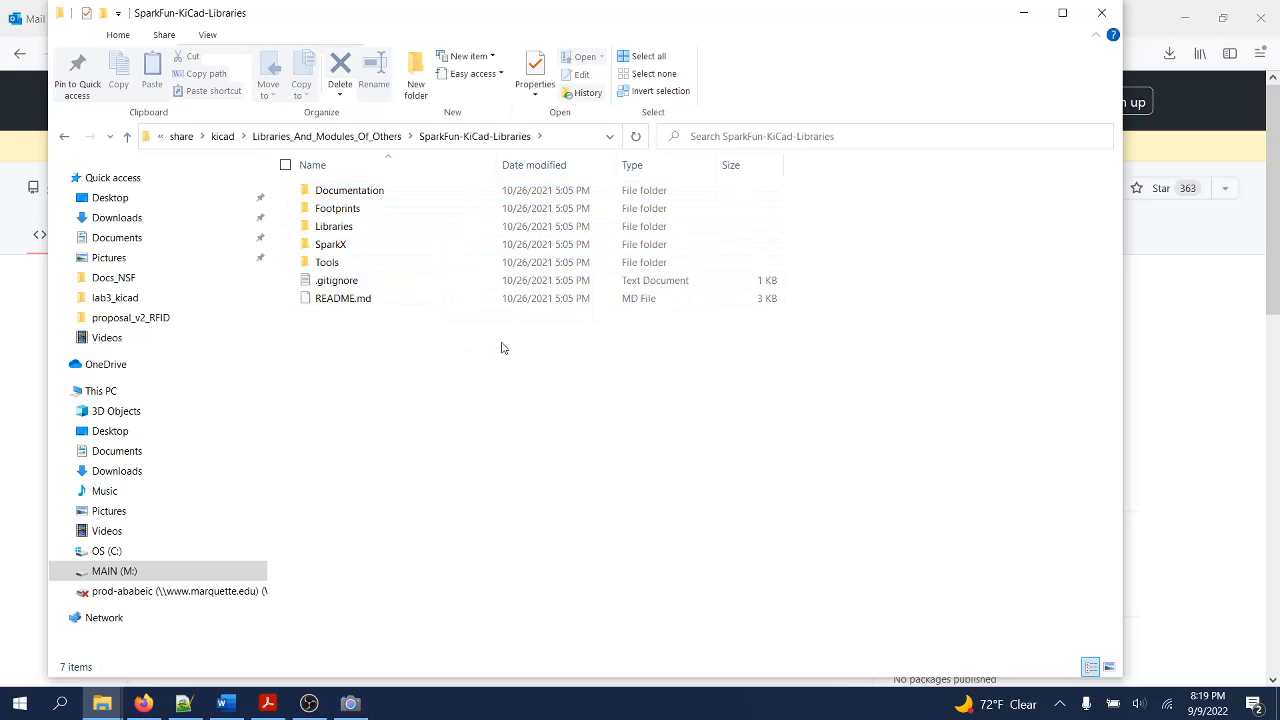